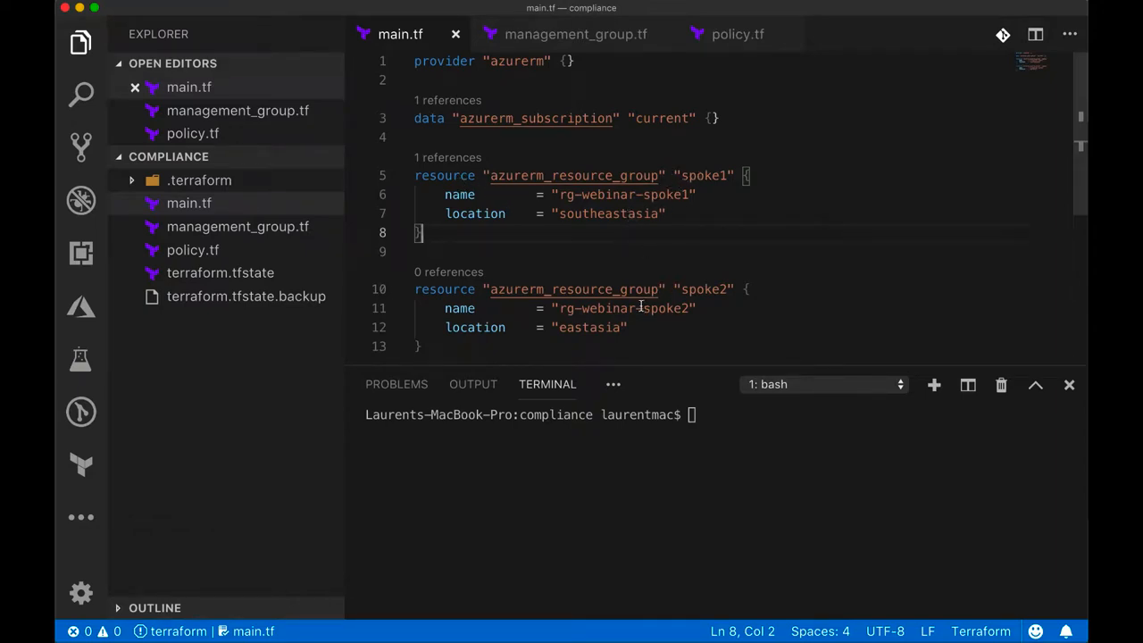
pyautogui.moveTo(278, 232)
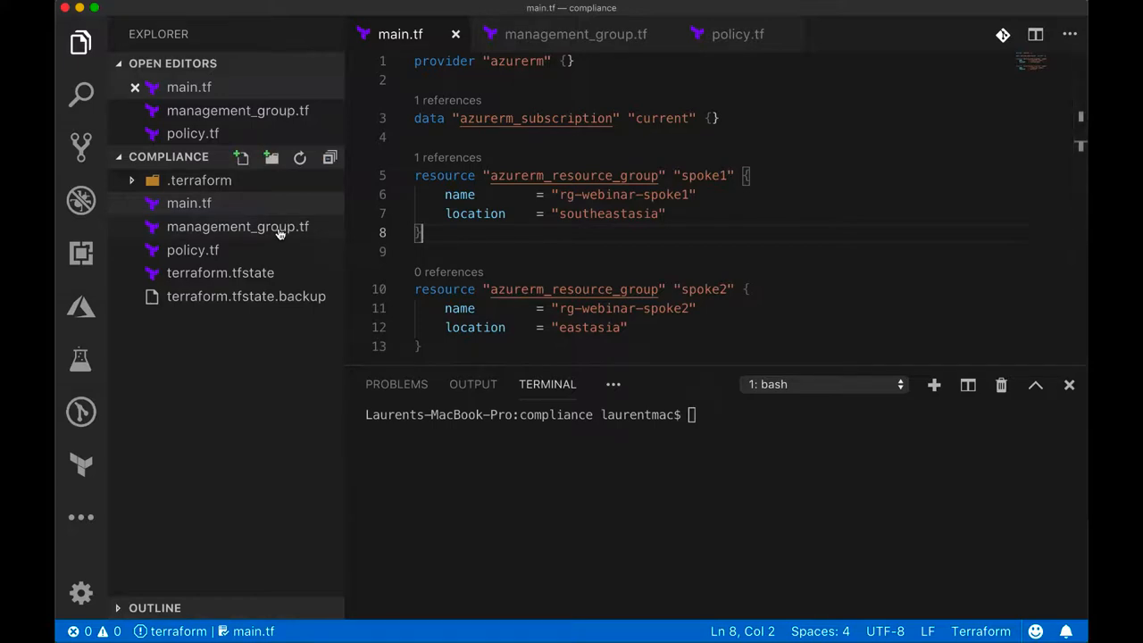
# Review management_group.tf, then switch to policy.tf with the deny-public-IPs definition
pyautogui.click(237, 225)
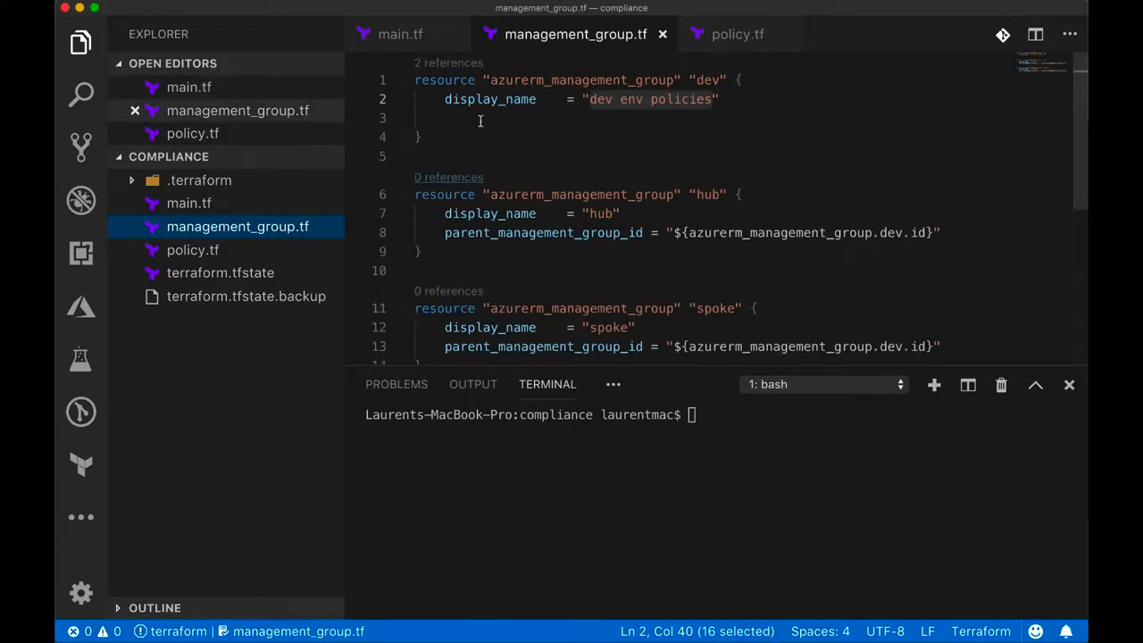
pyautogui.moveTo(665, 78)
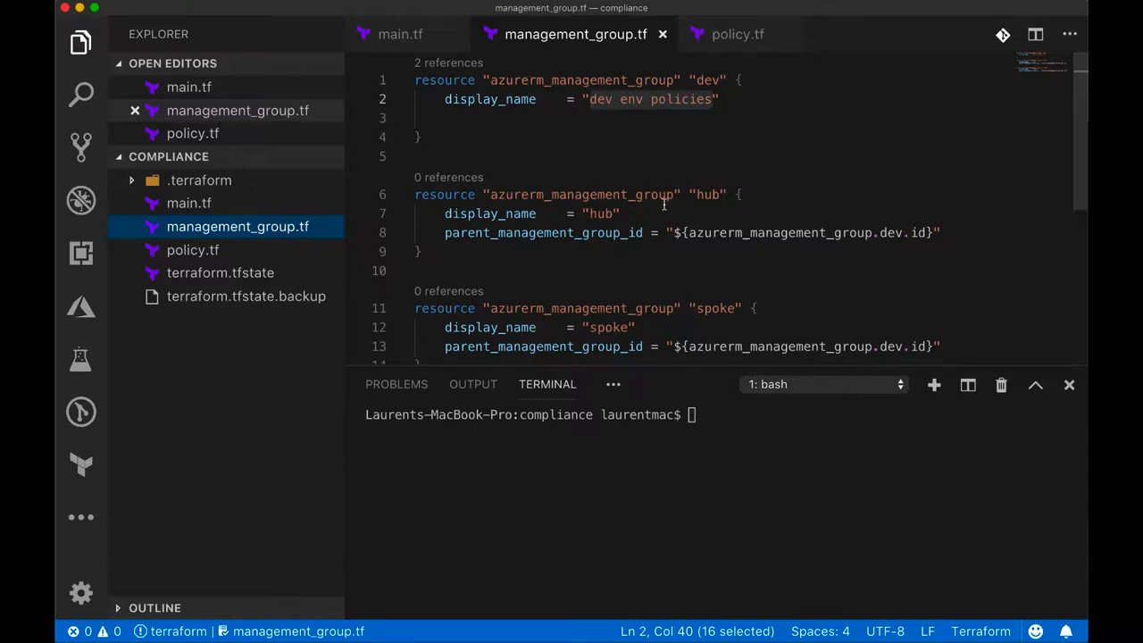
pyautogui.scroll(3)
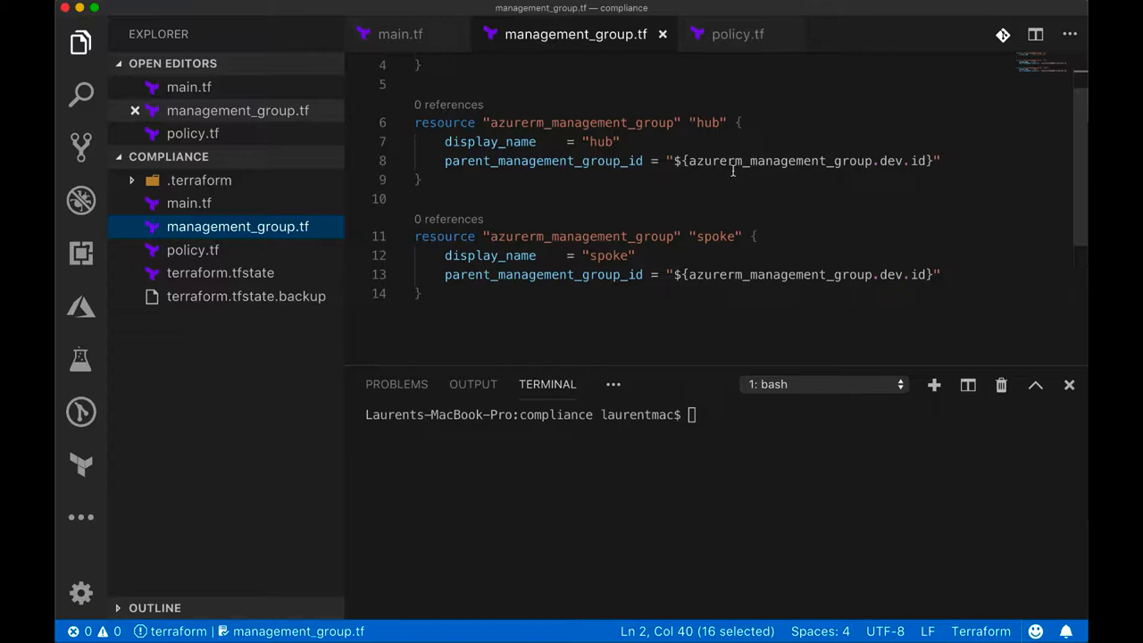
pyautogui.click(193, 250)
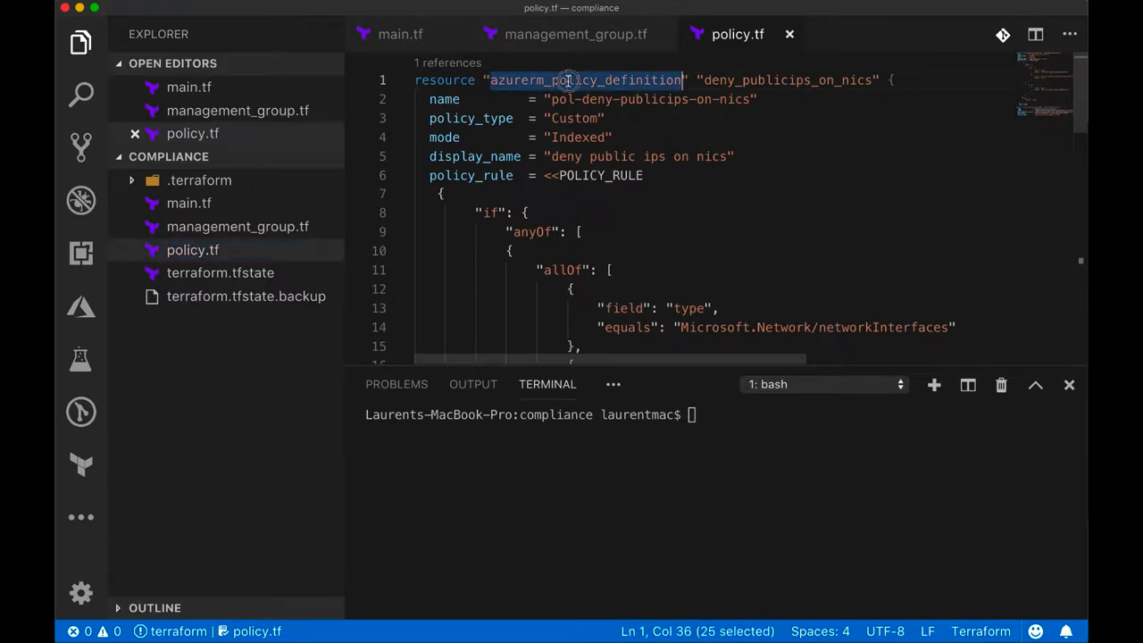
pyautogui.moveTo(739, 129)
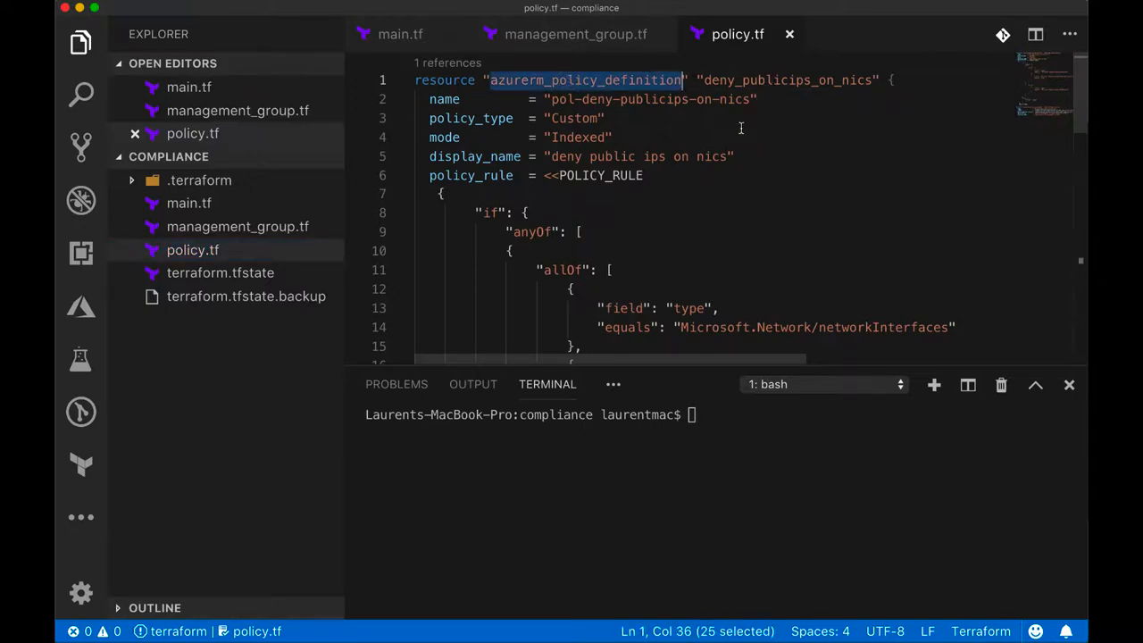
pyautogui.scroll(-3)
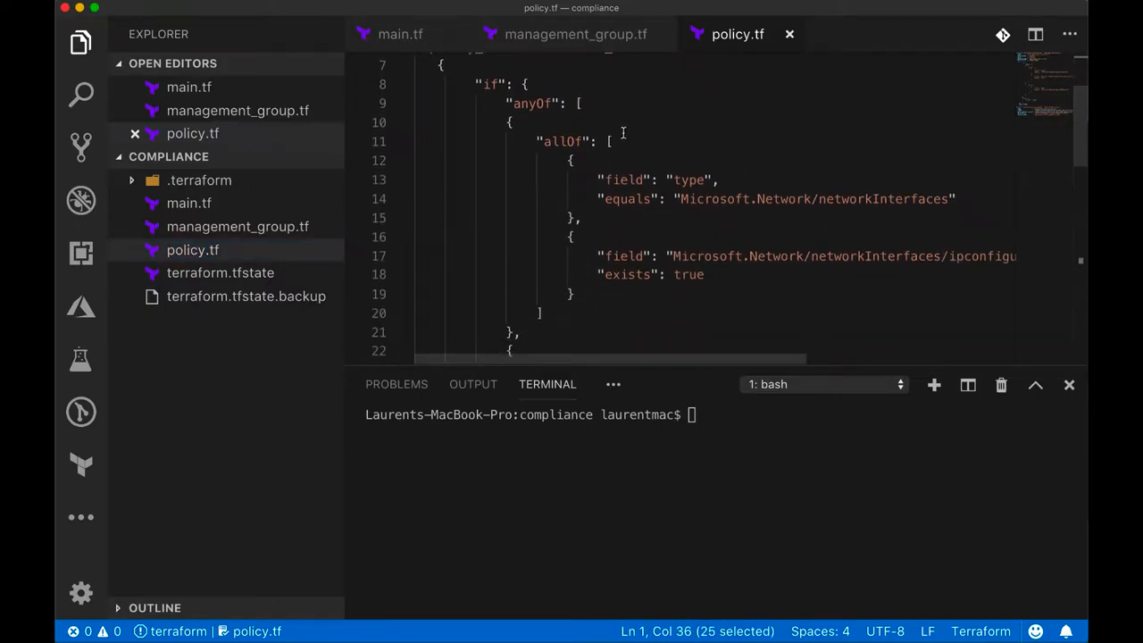
pyautogui.scroll(-3)
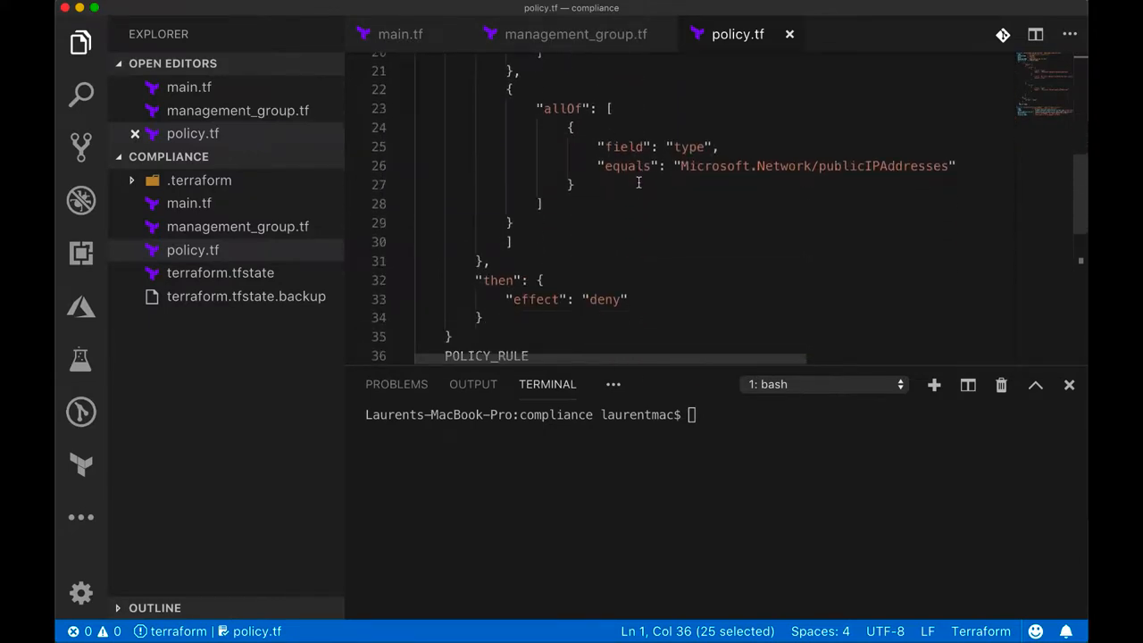
pyautogui.scroll(-3)
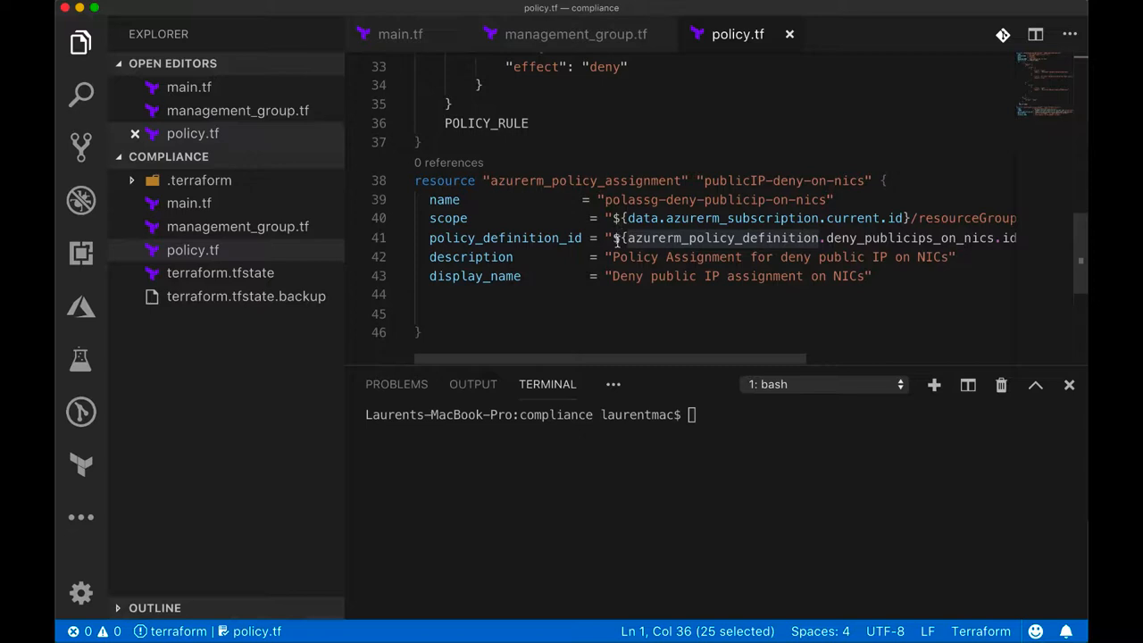
pyautogui.moveTo(565, 284)
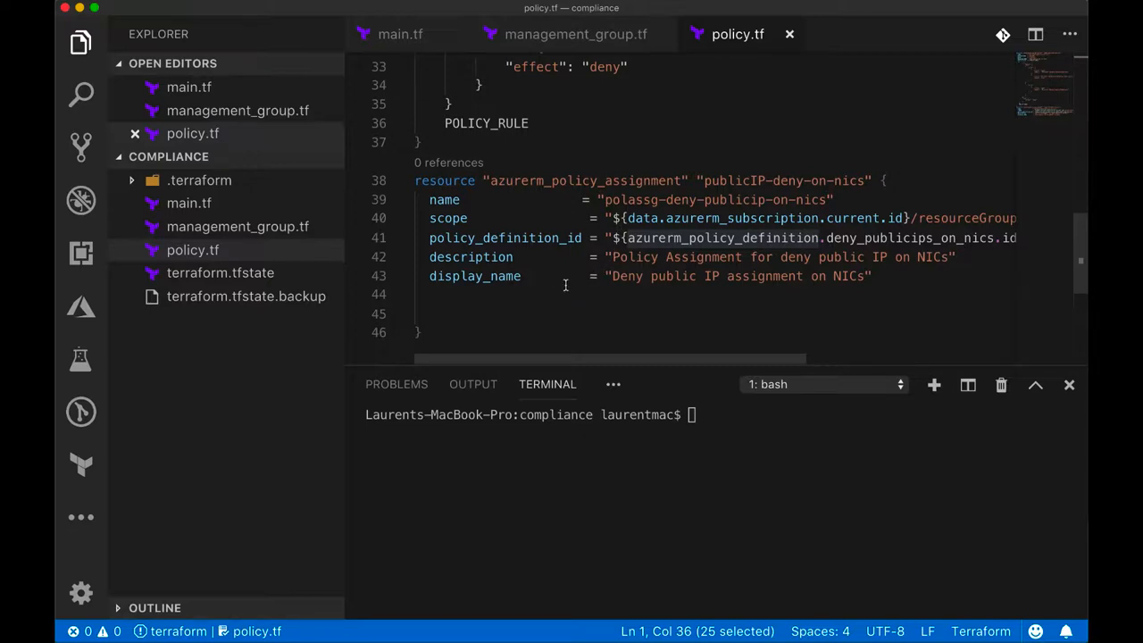
pyautogui.moveTo(688, 215)
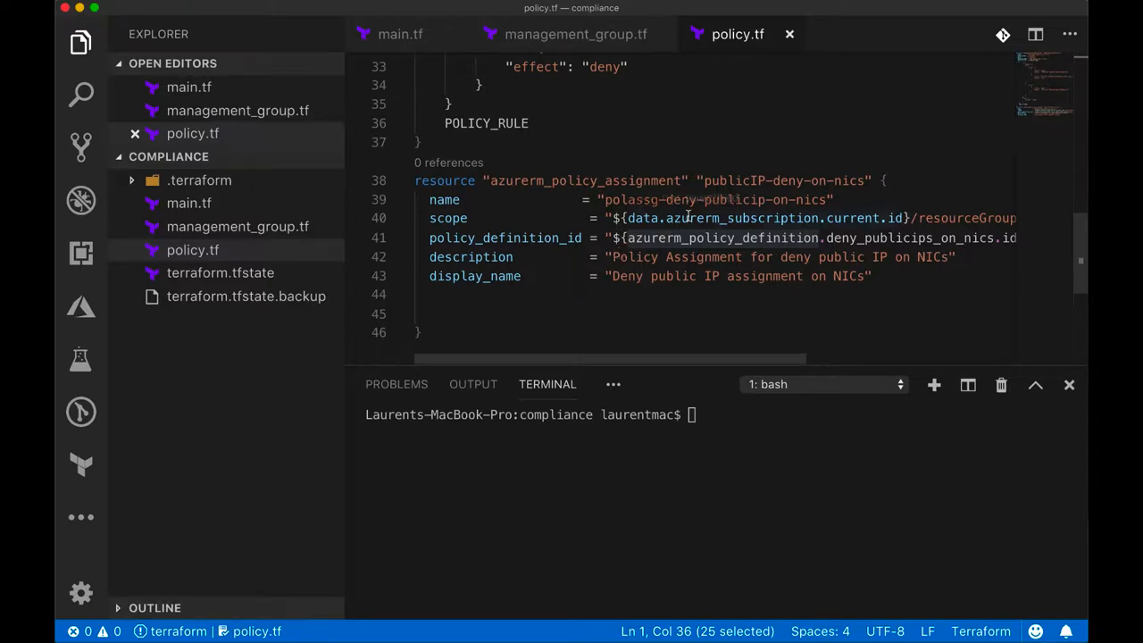
pyautogui.hscroll(3)
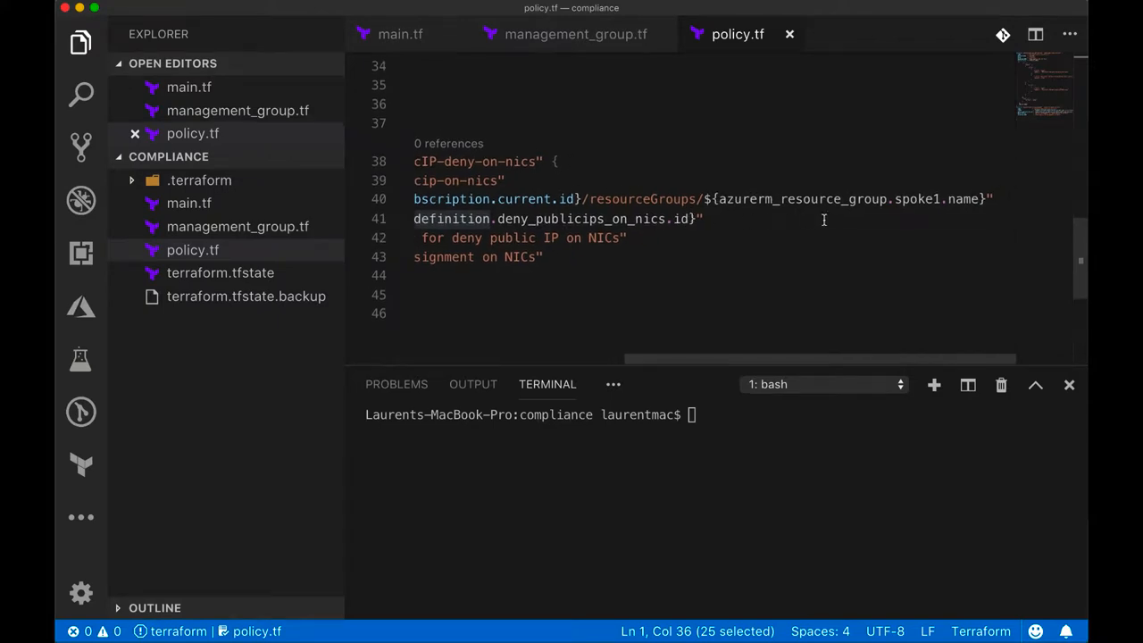
pyautogui.moveTo(746, 375)
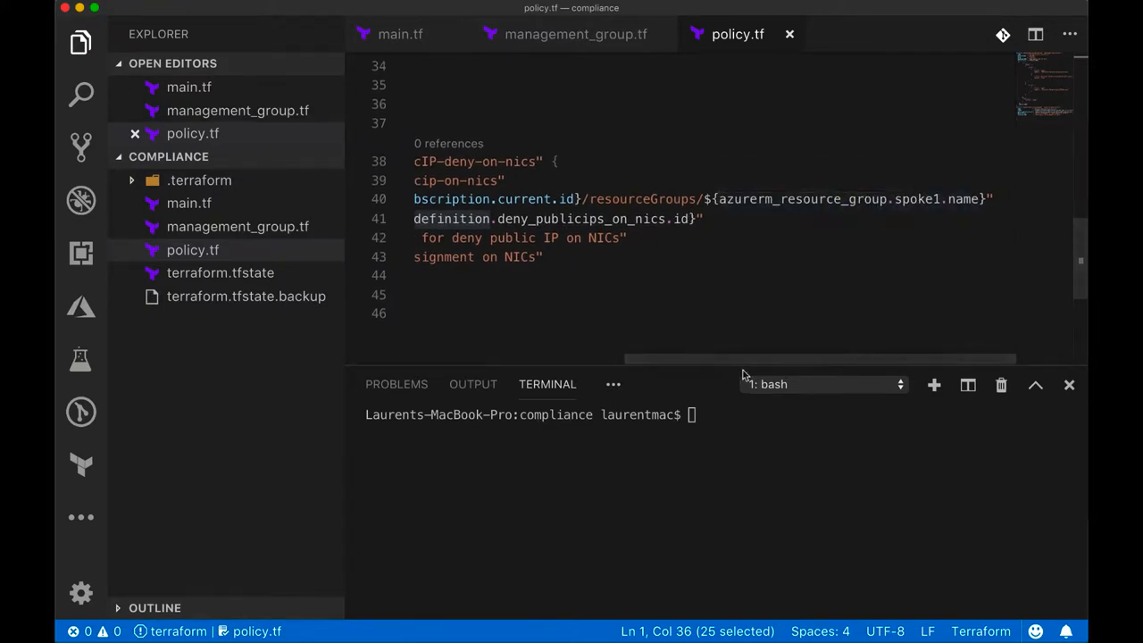
# Run terraform init followed by terraform plan in the compliance folder terminal
pyautogui.write('te')
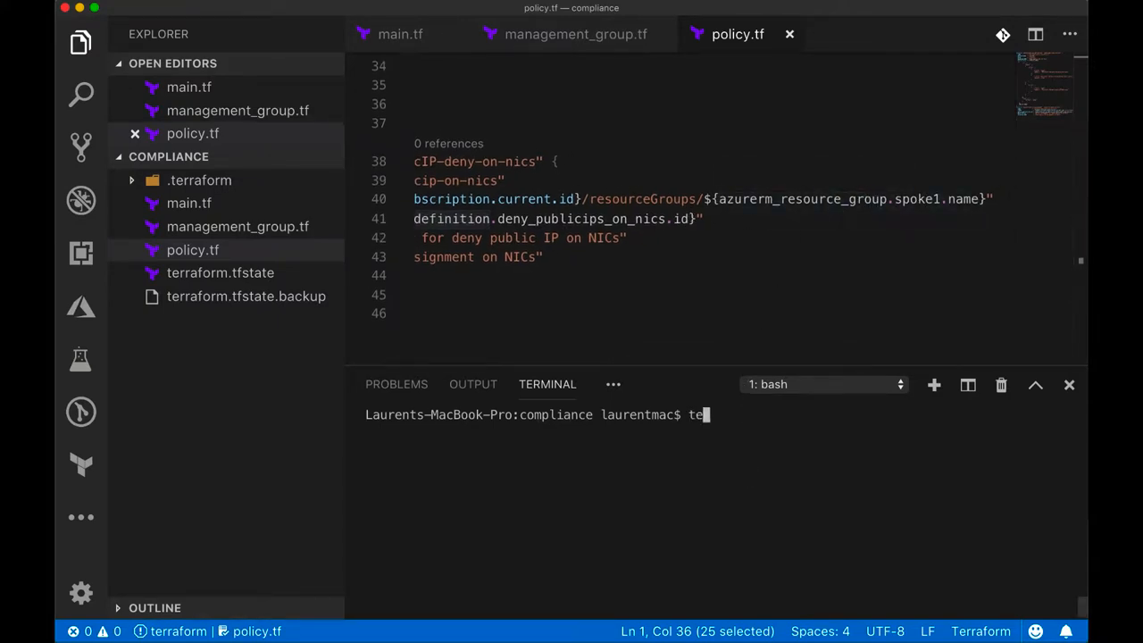
pyautogui.write('rraform ini')
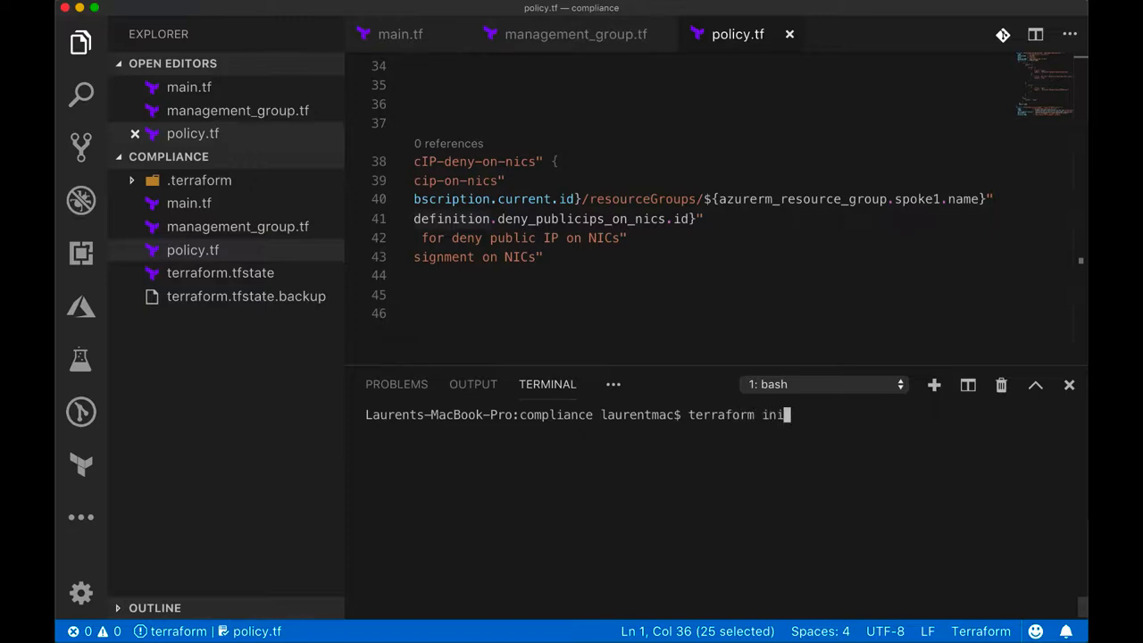
pyautogui.press('Return')
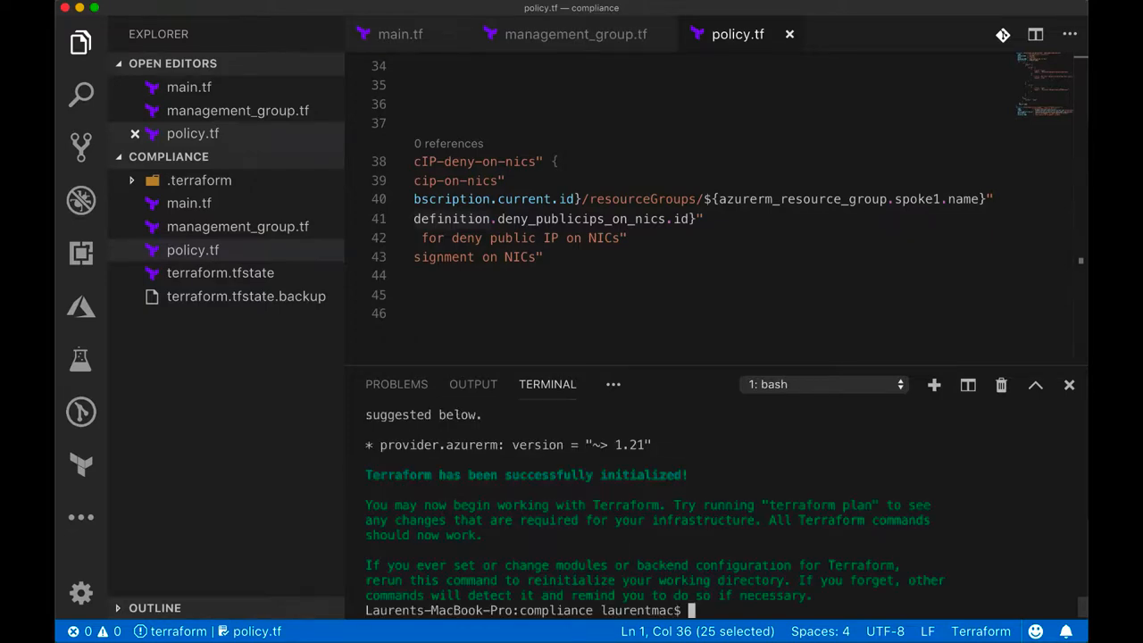
pyautogui.write('terraform')
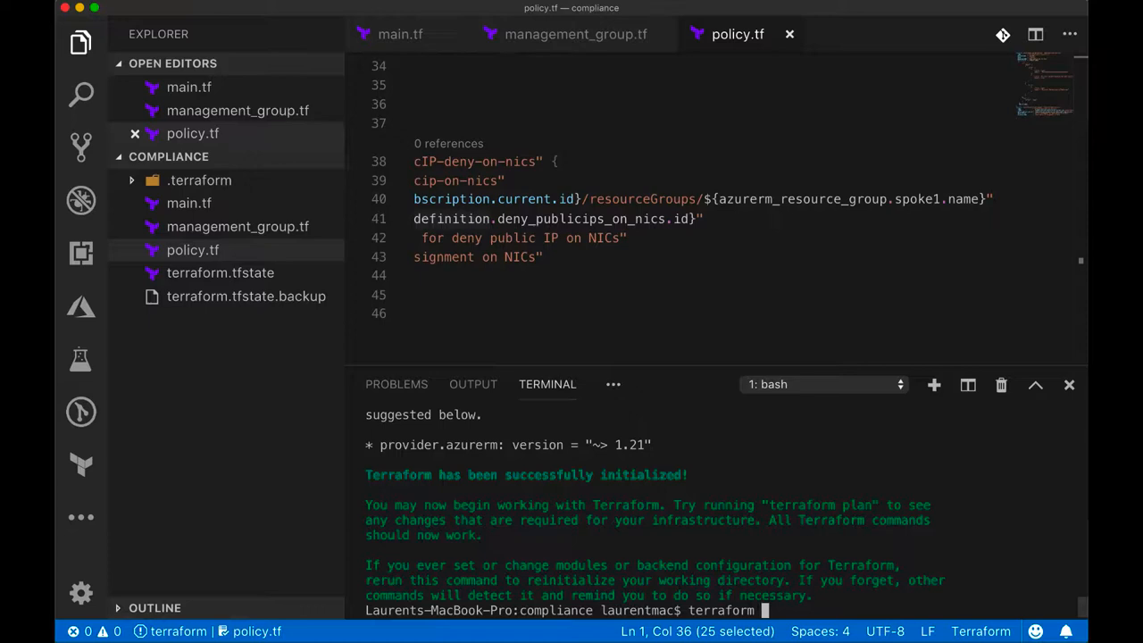
pyautogui.write('plan')
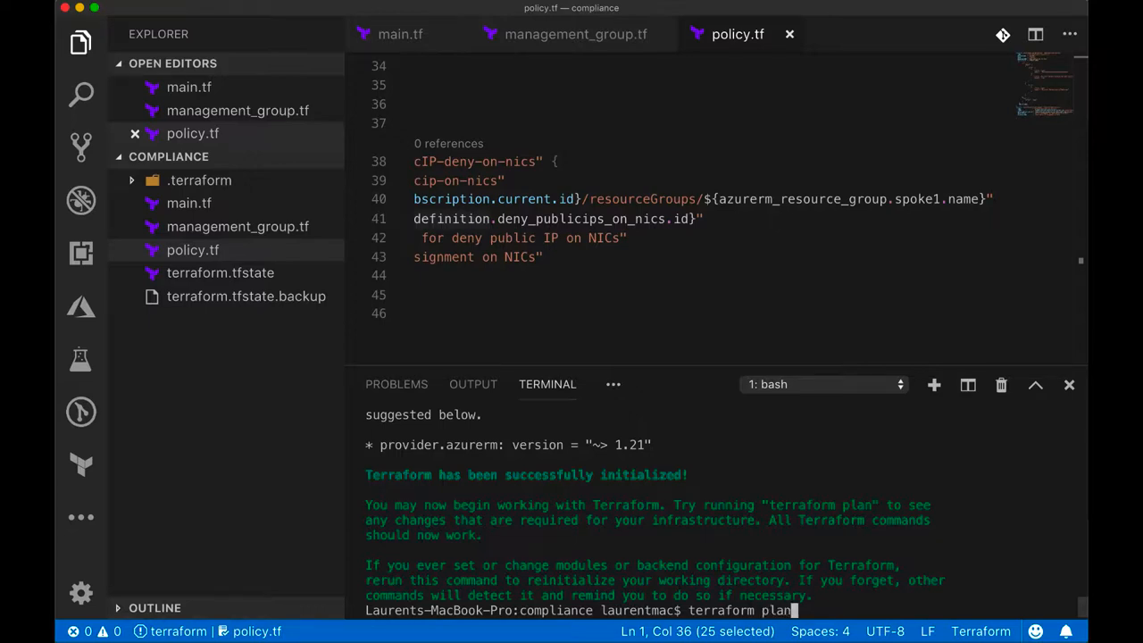
pyautogui.press('Return')
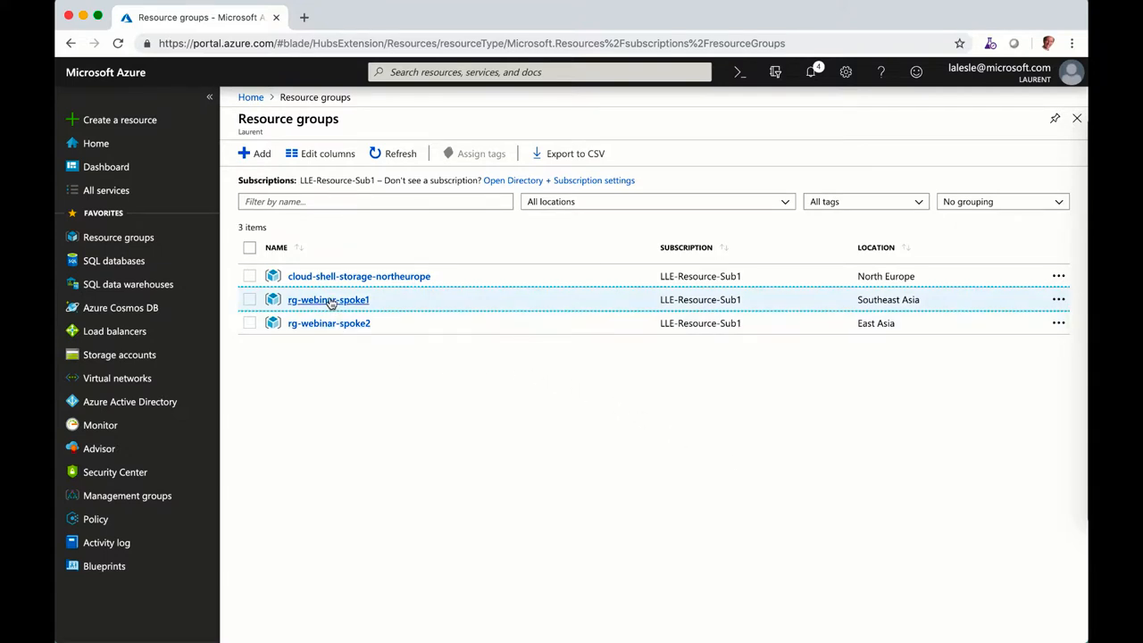
# Check policy compliance for rg-webinar-spoke1, then for rg-webinar-spoke2
pyautogui.click(329, 300)
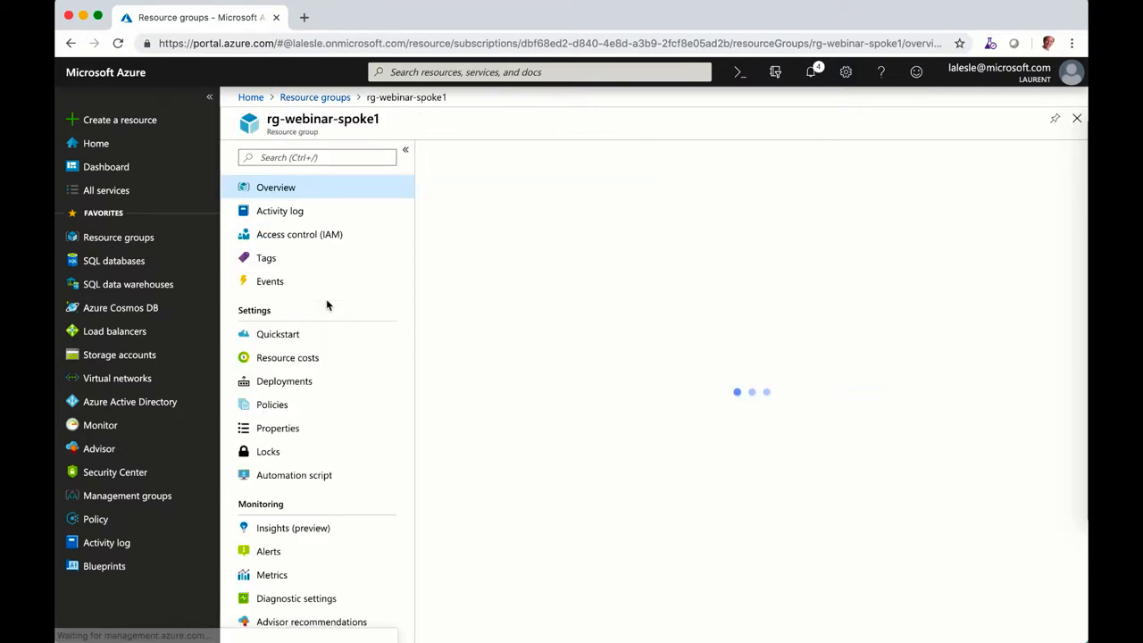
pyautogui.click(275, 187)
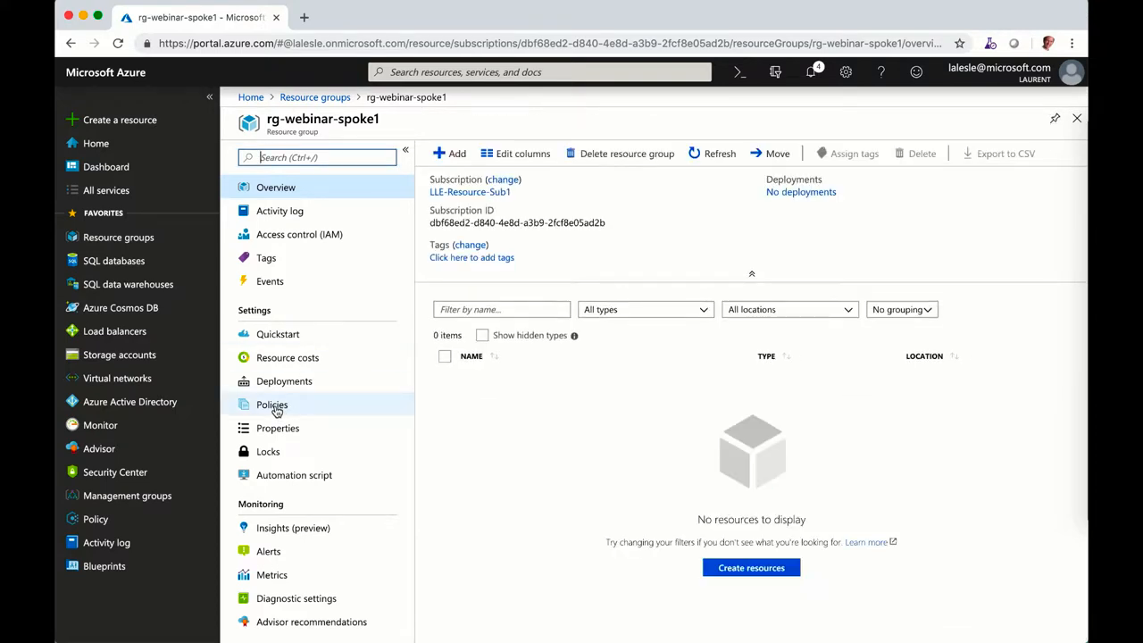
pyautogui.click(272, 403)
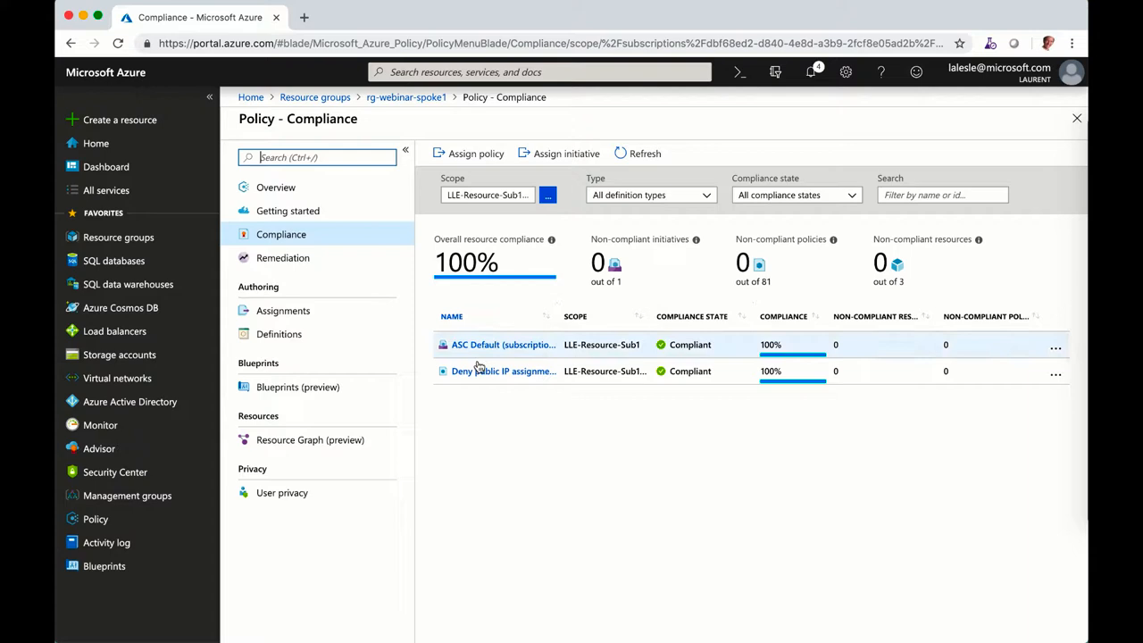
pyautogui.moveTo(758, 377)
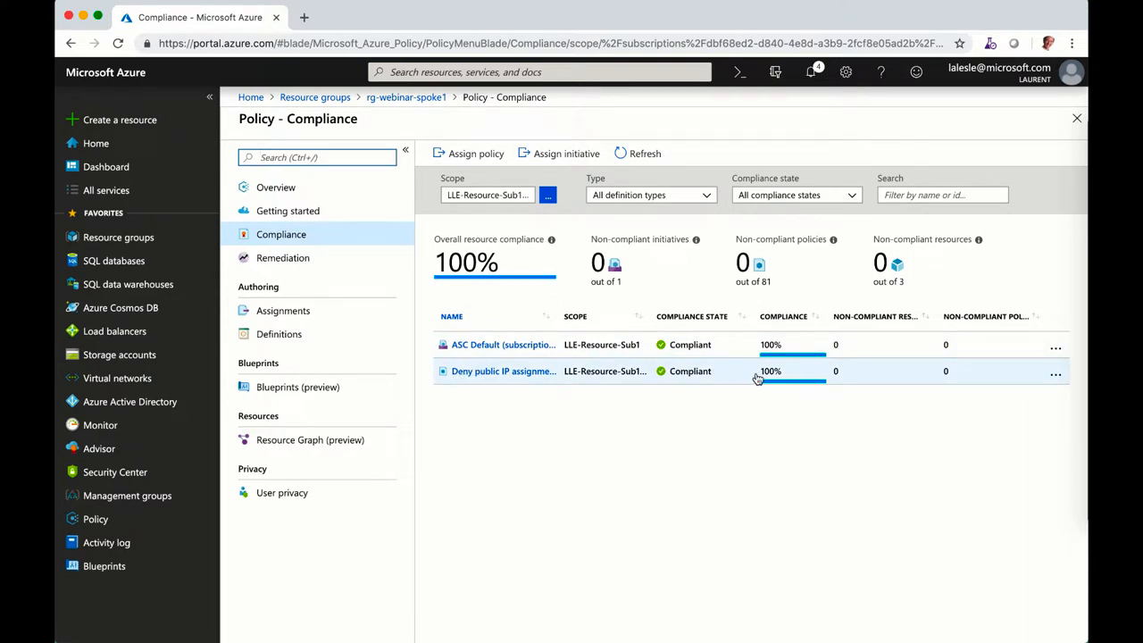
pyautogui.click(315, 96)
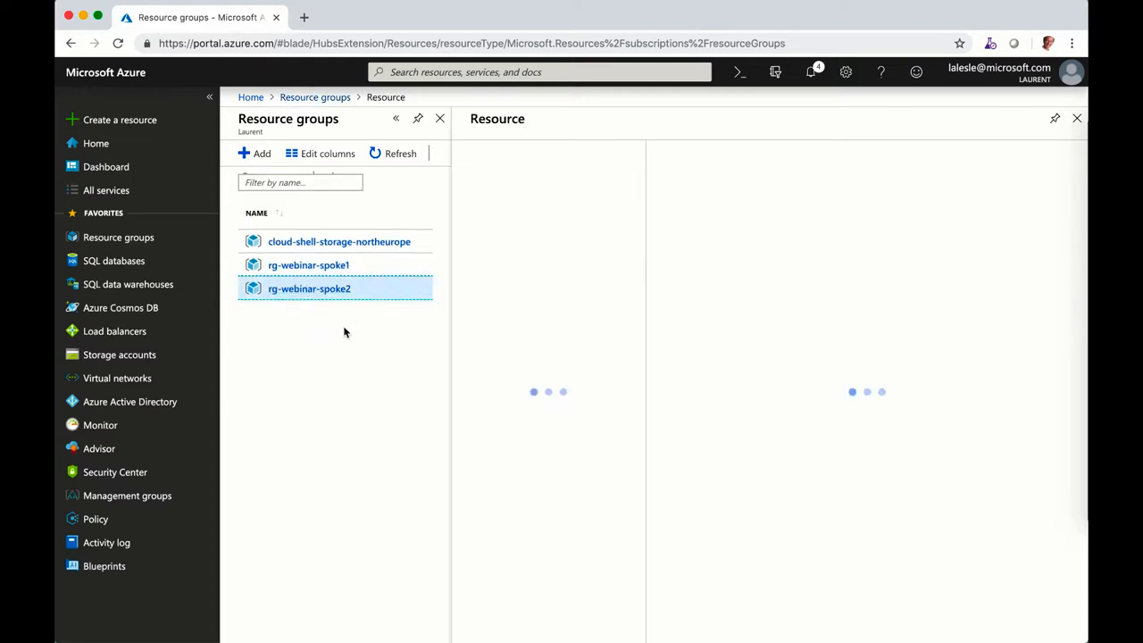
pyautogui.click(309, 289)
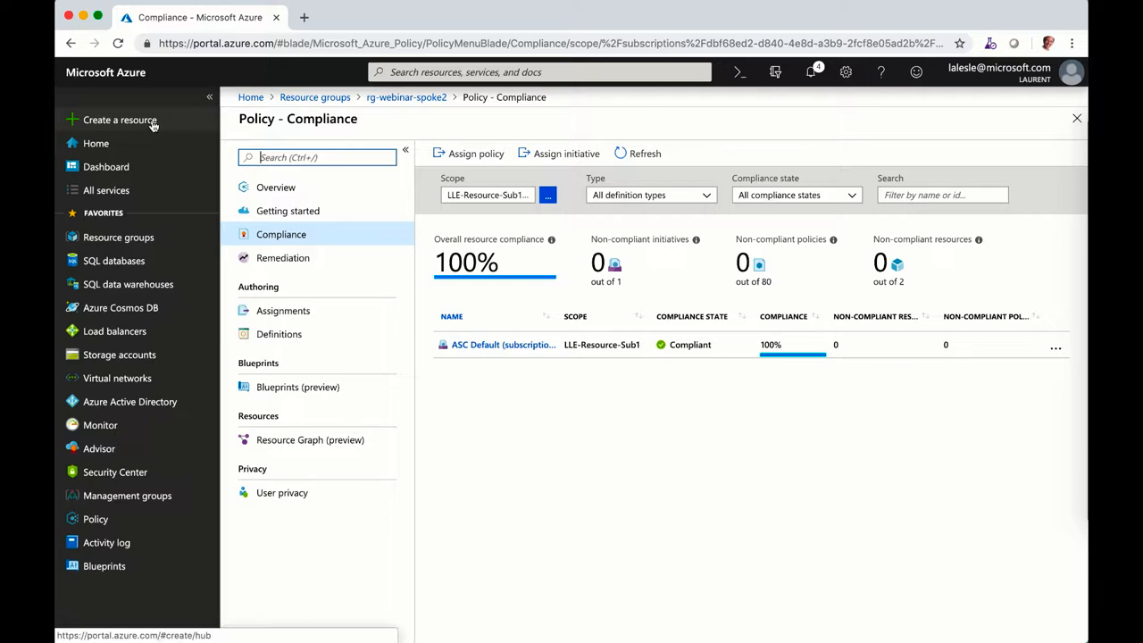
# Start creating a new Public IP address resource from the marketplace search
pyautogui.click(120, 120)
pyautogui.write('pub')
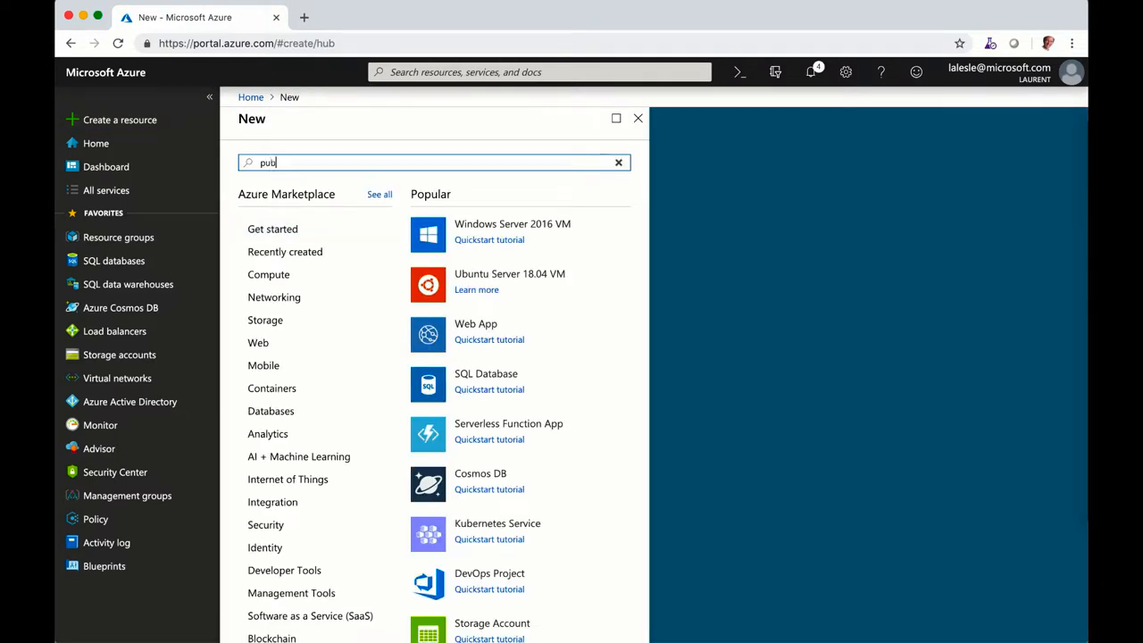
pyautogui.write('lic')
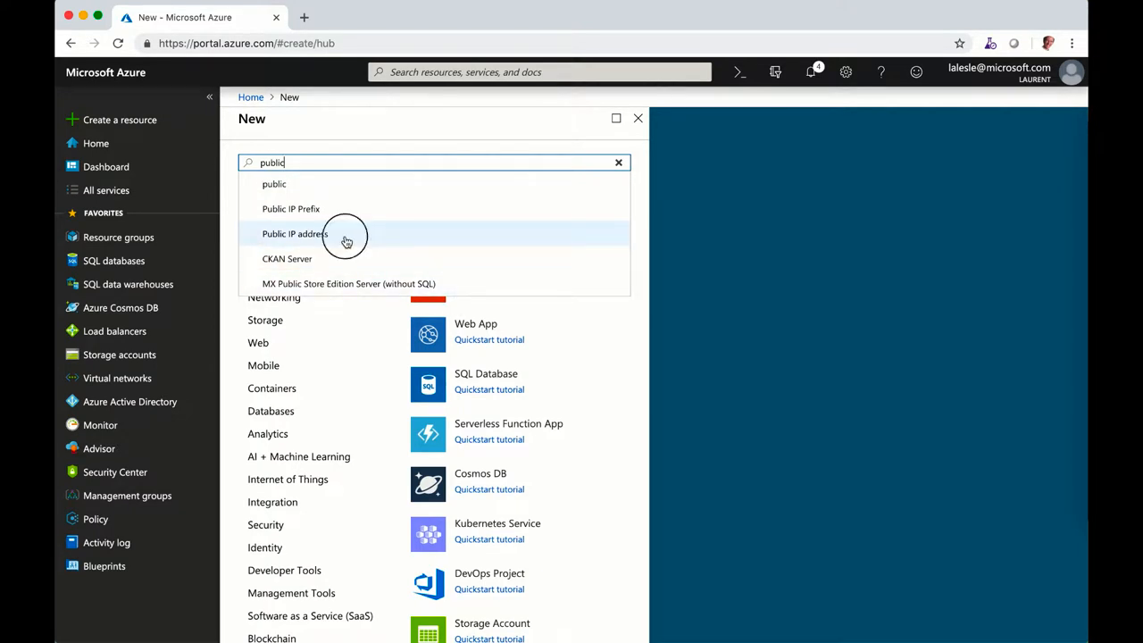
pyautogui.click(295, 234)
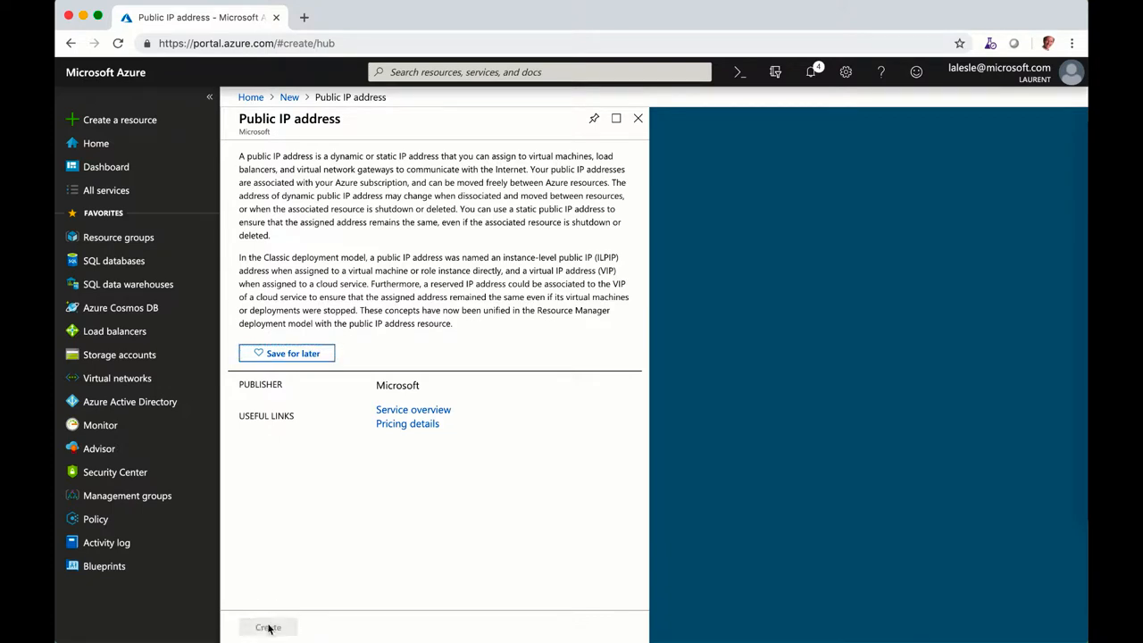
pyautogui.click(268, 626)
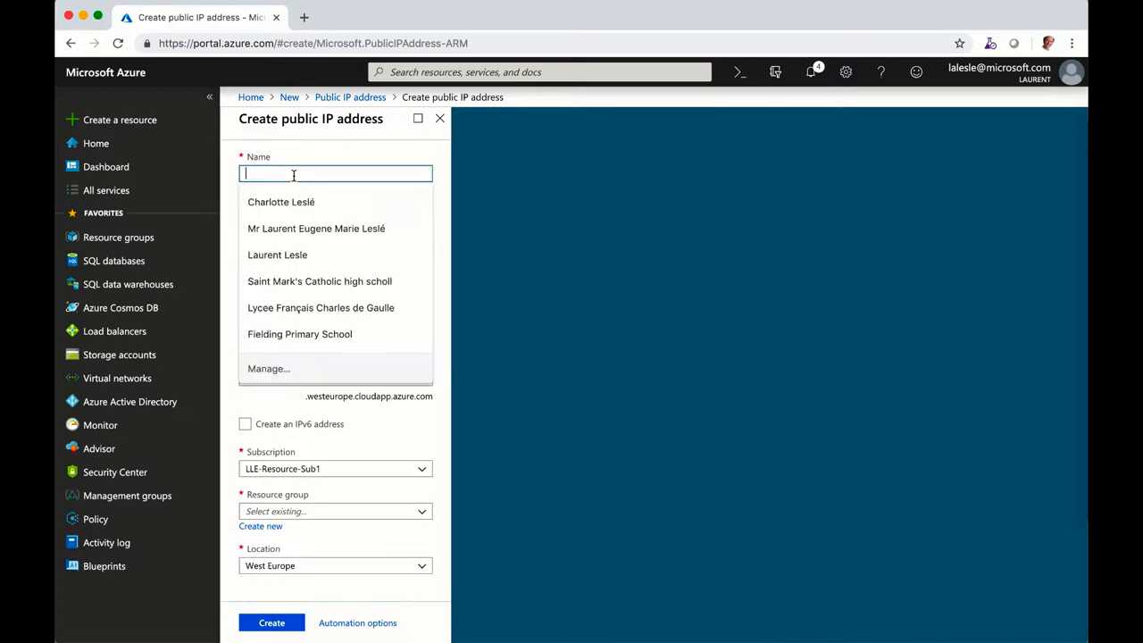
# Submit public IP pip1 in rg-webinar-spoke1, North Central US, and view the policy validation error
pyautogui.write('pip1')
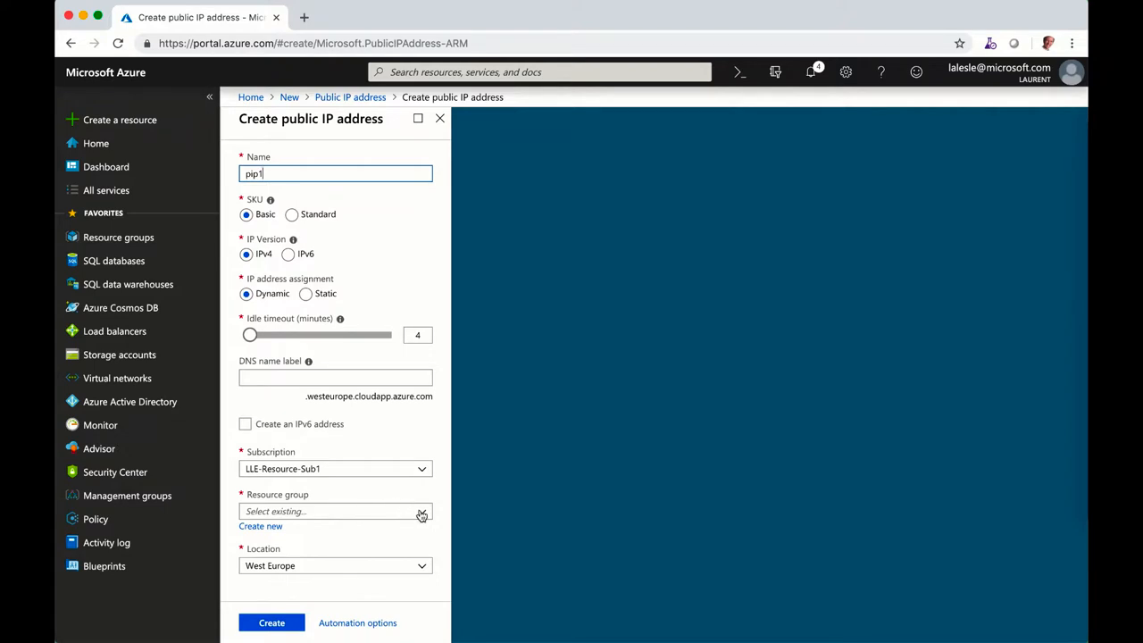
pyautogui.click(422, 510)
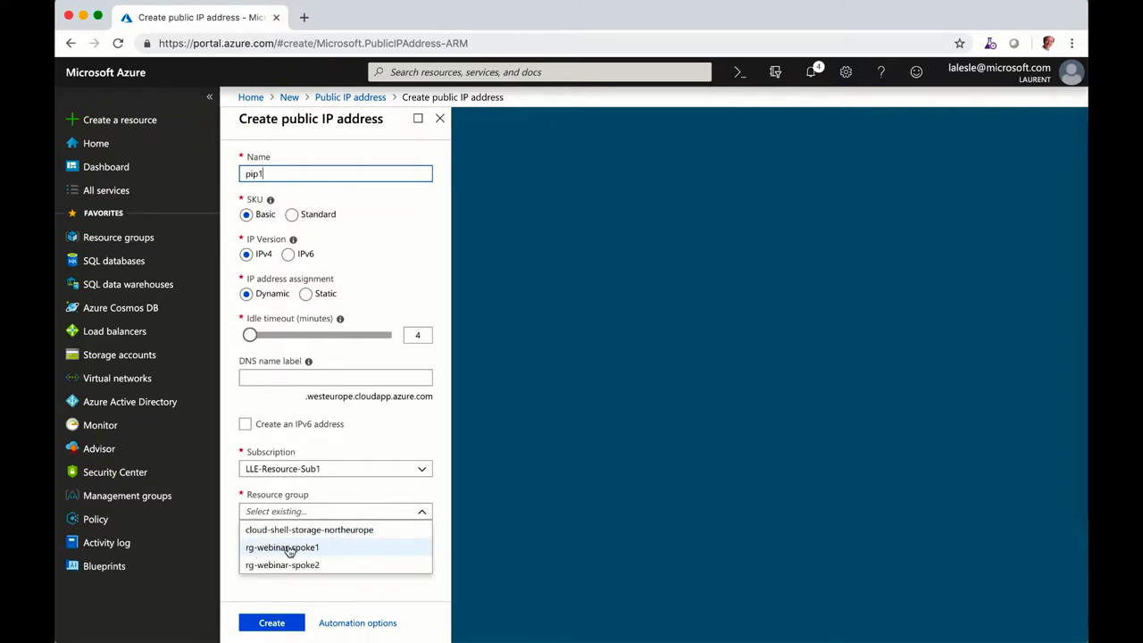
pyautogui.click(283, 547)
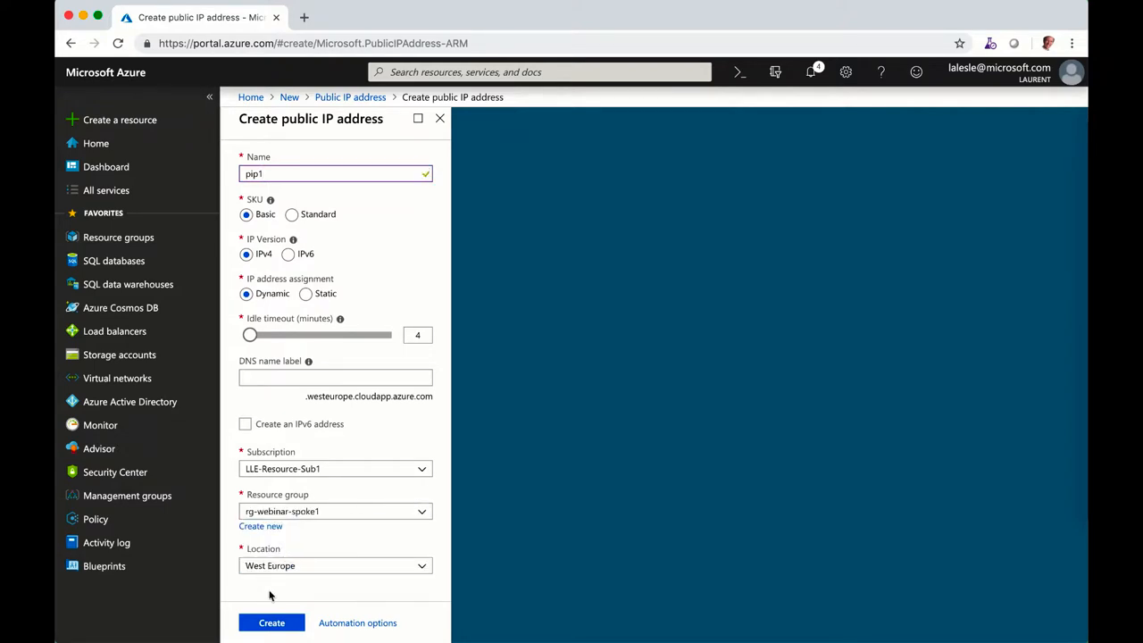
pyautogui.click(336, 564)
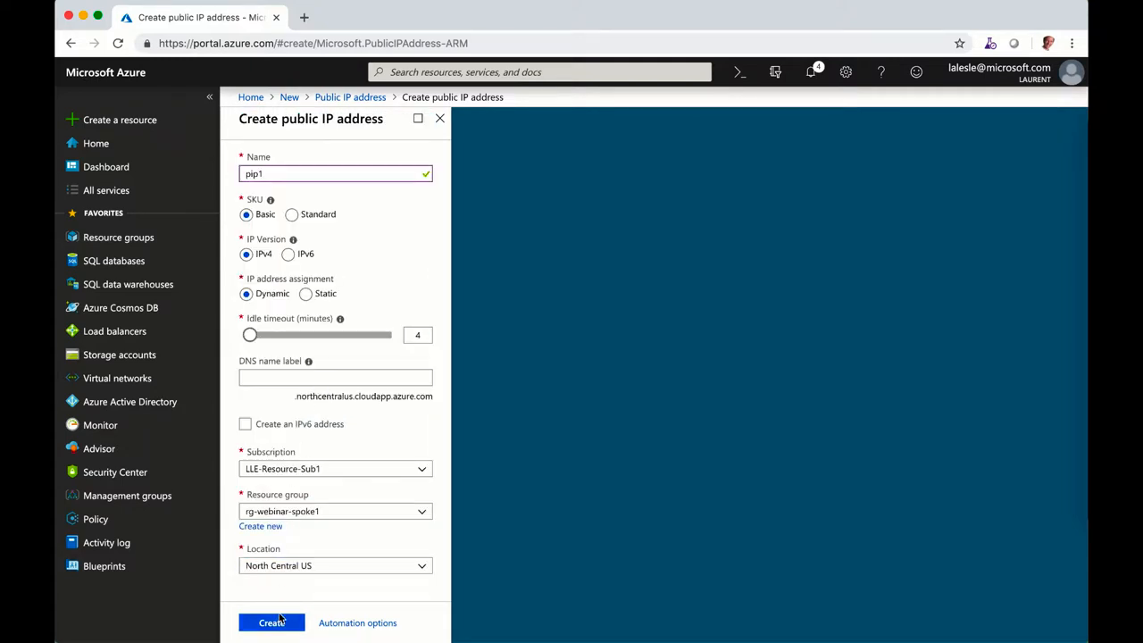
pyautogui.click(271, 622)
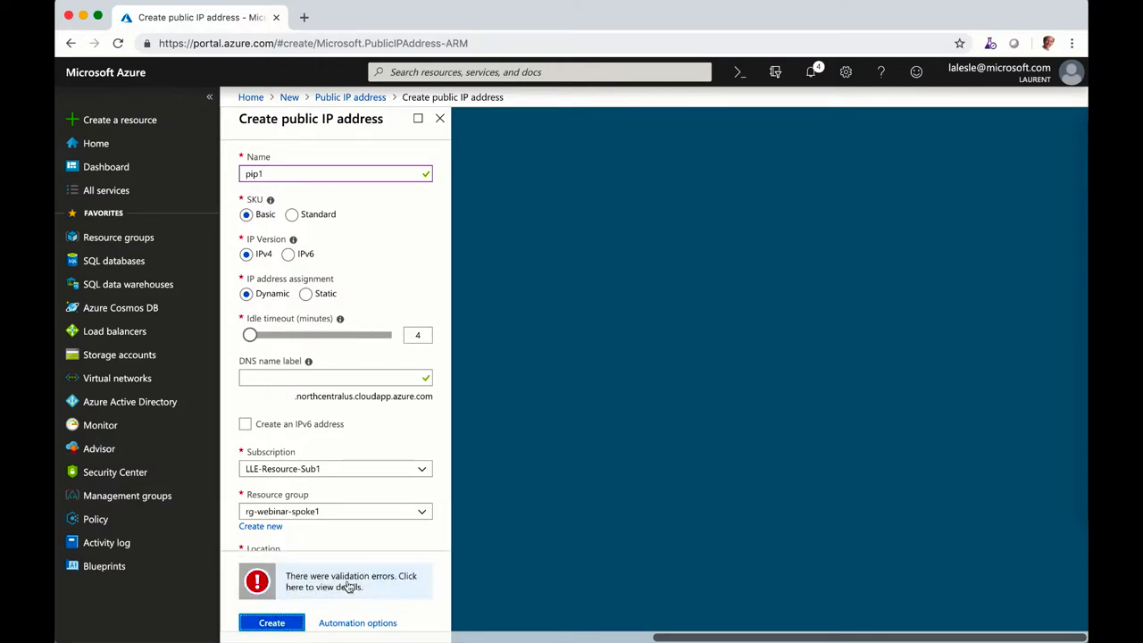
pyautogui.click(350, 582)
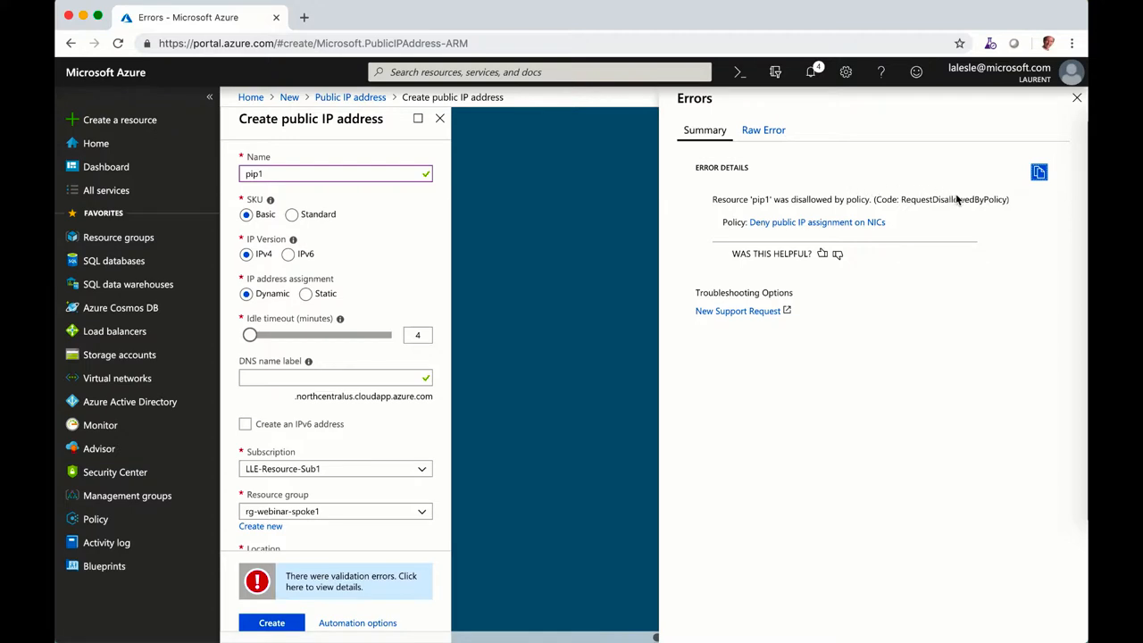
pyautogui.moveTo(788, 191)
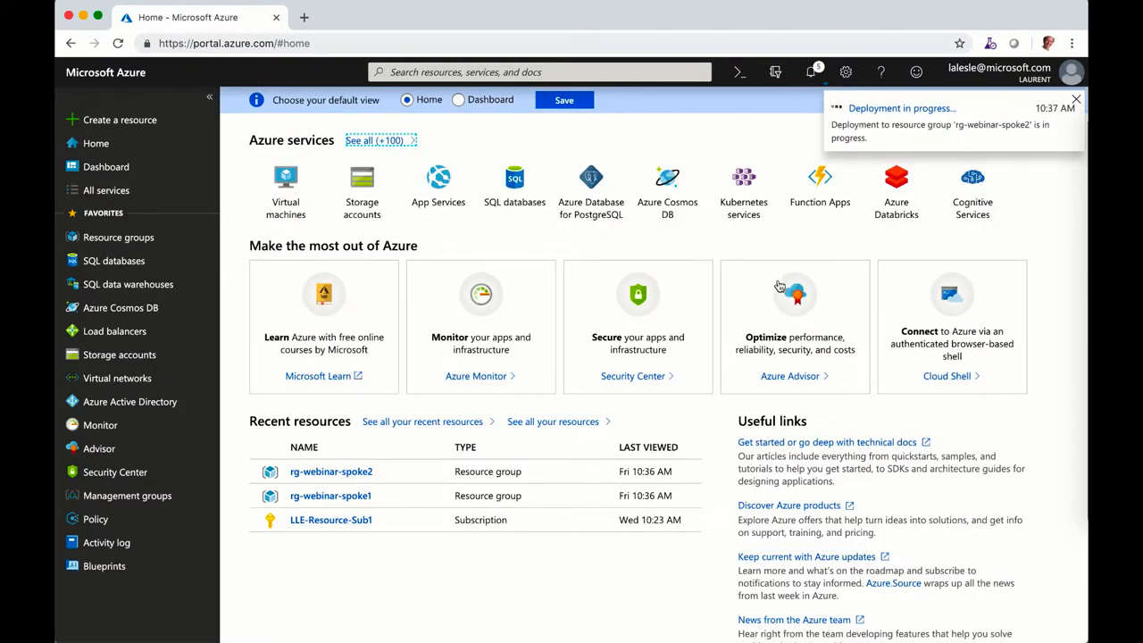
pyautogui.moveTo(118, 237)
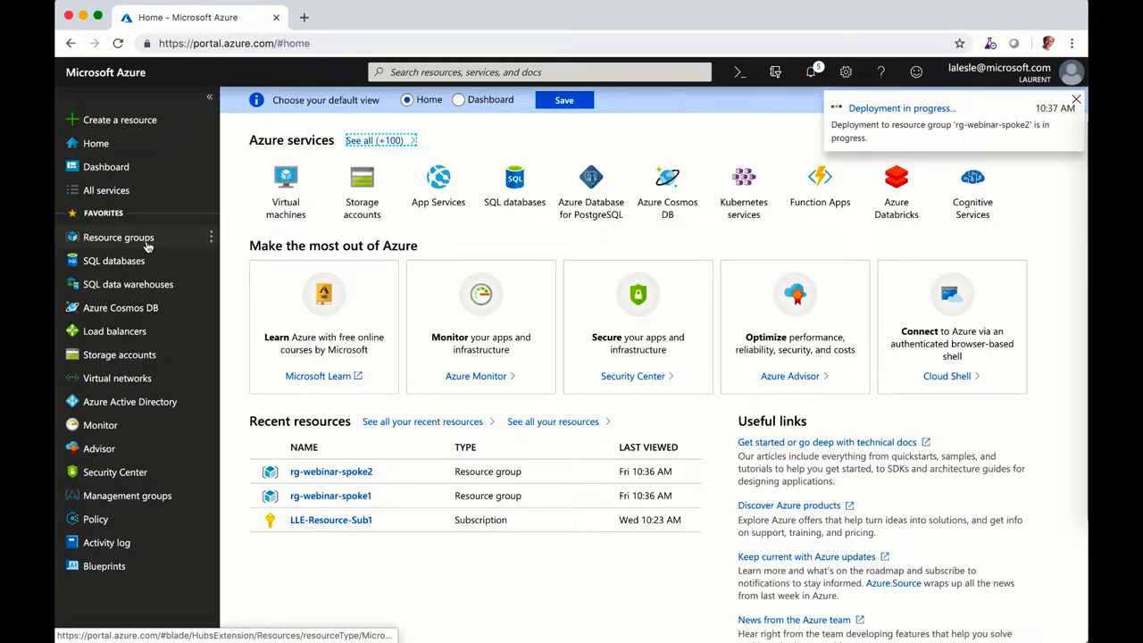
# View rg-webinar-spoke2 listing the deployed pip1 and dismiss the success notification
pyautogui.click(332, 471)
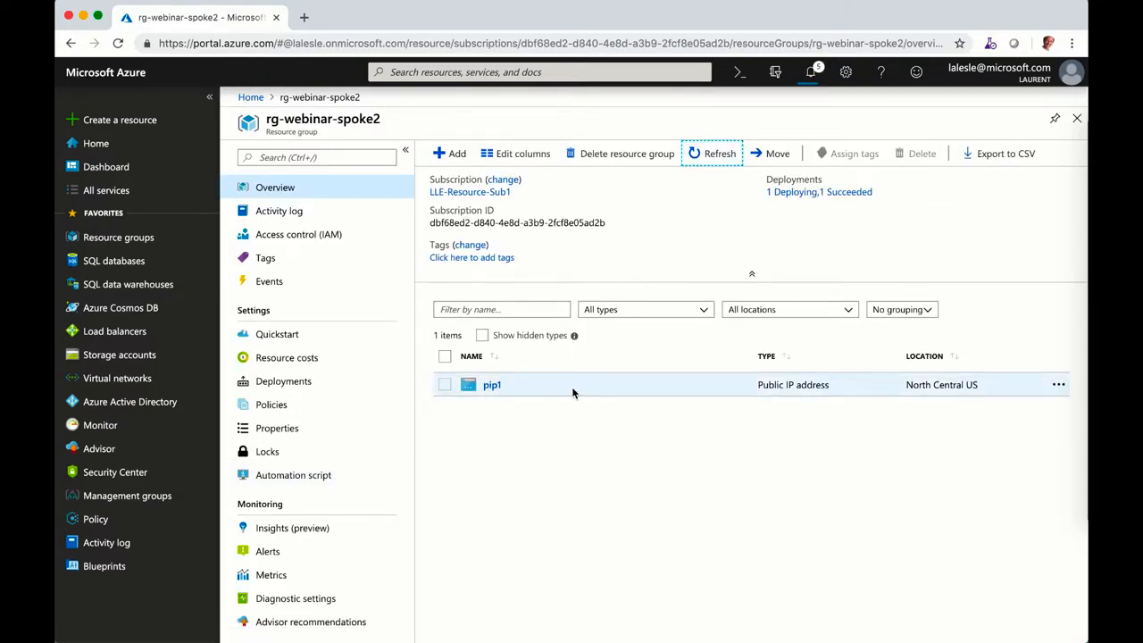
pyautogui.moveTo(759, 390)
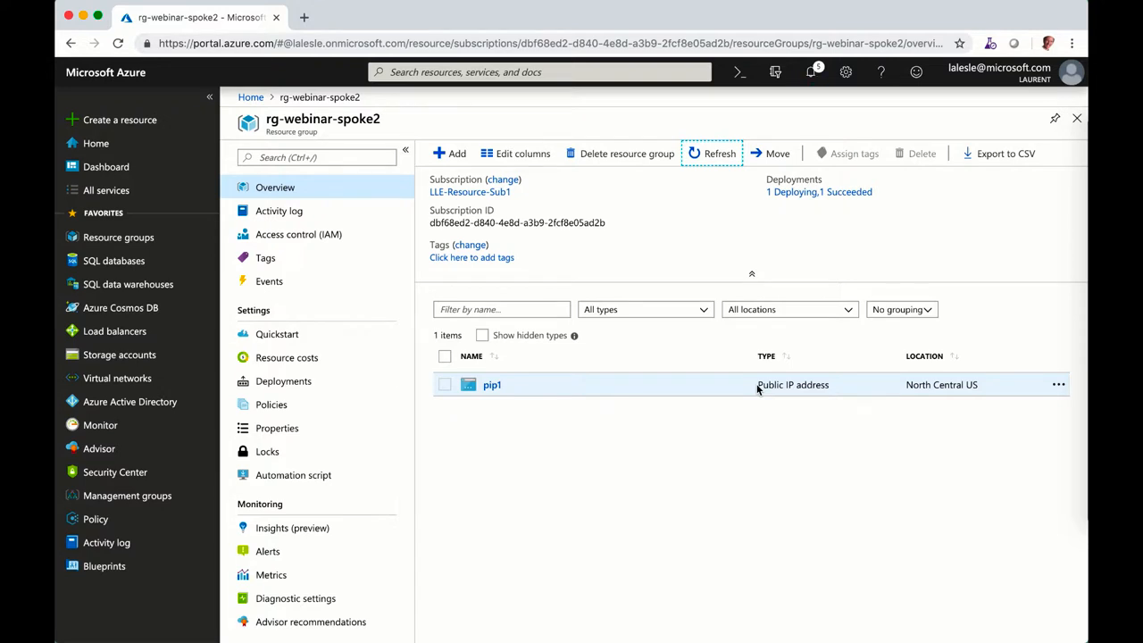
pyautogui.moveTo(711, 354)
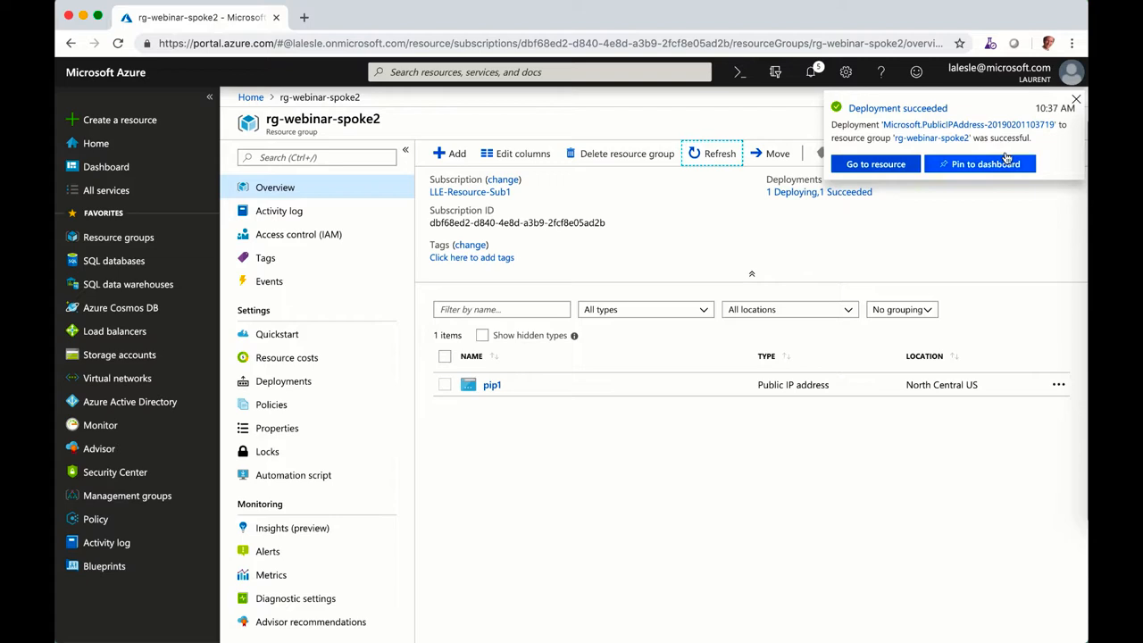
pyautogui.click(1075, 98)
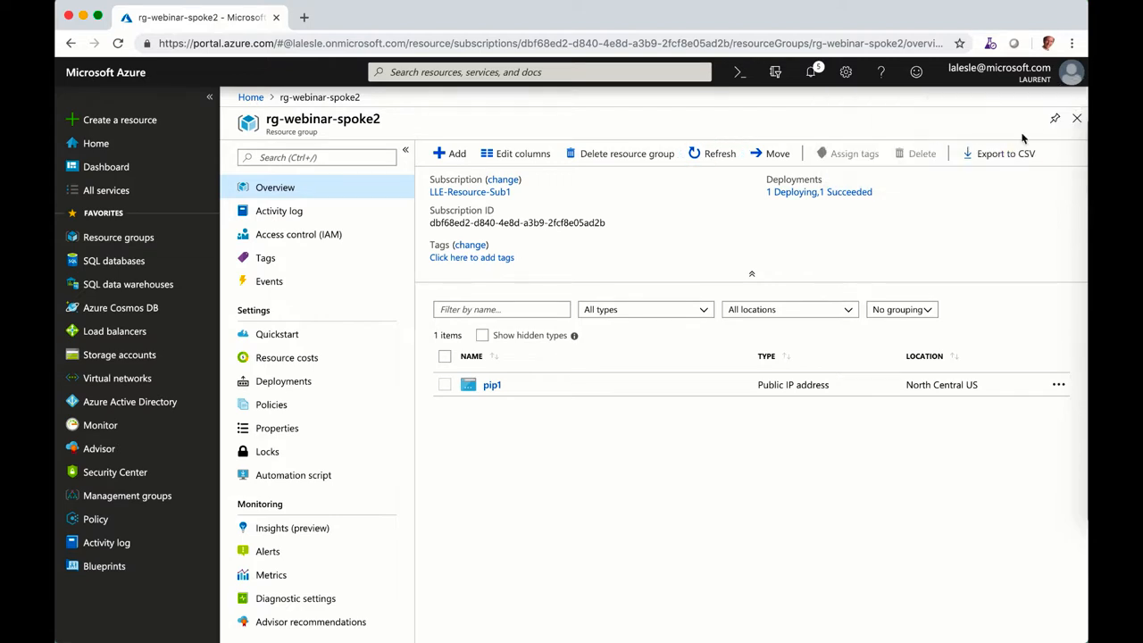
pyautogui.moveTo(551, 457)
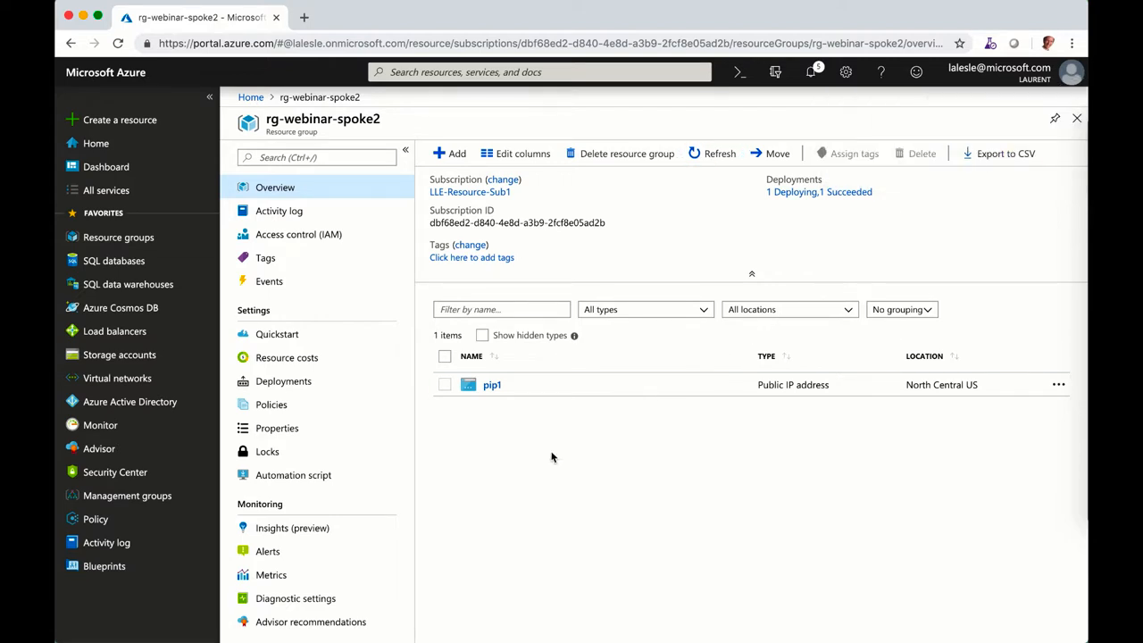
pyautogui.moveTo(543, 472)
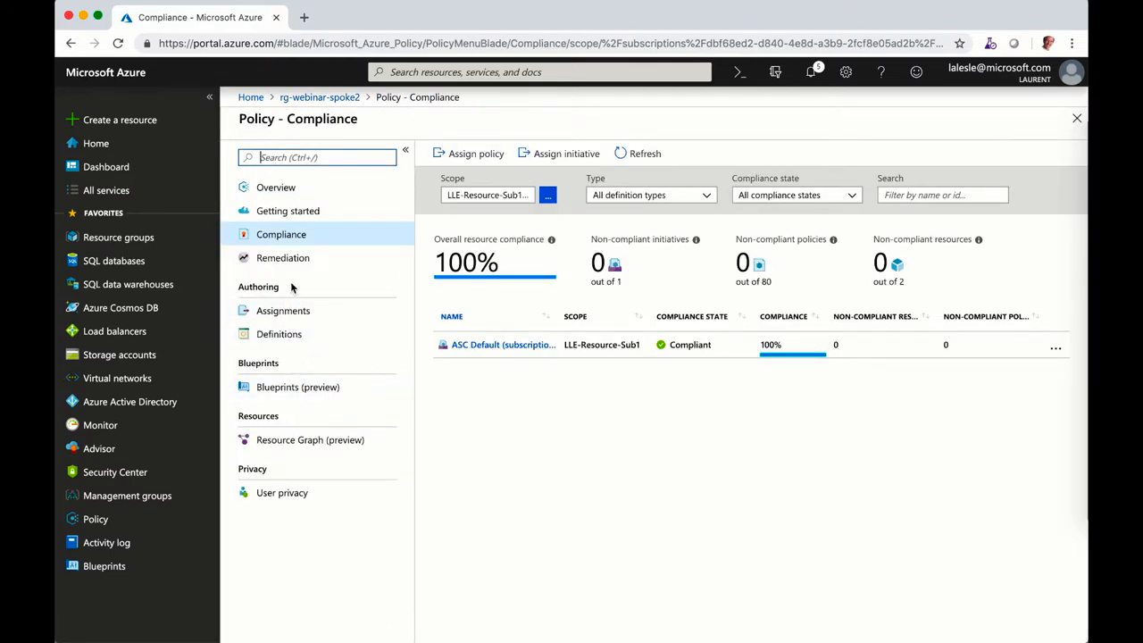
pyautogui.moveTo(475, 154)
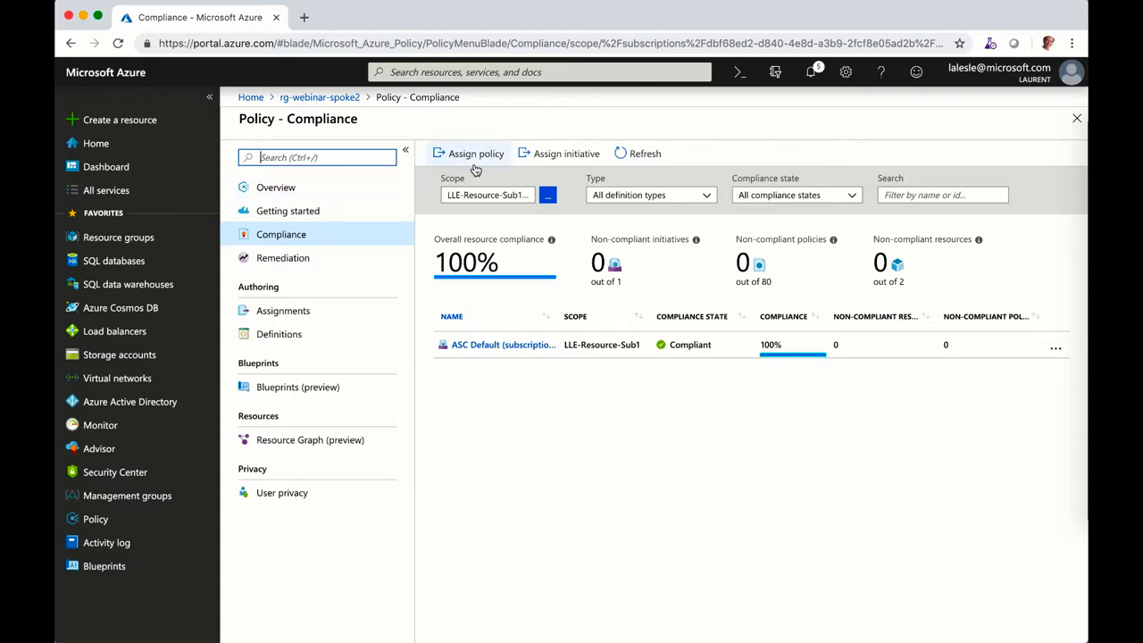
# Assign the 'deny public ips on nics' definition to rg-webinar-spoke2 and refresh compliance
pyautogui.click(475, 153)
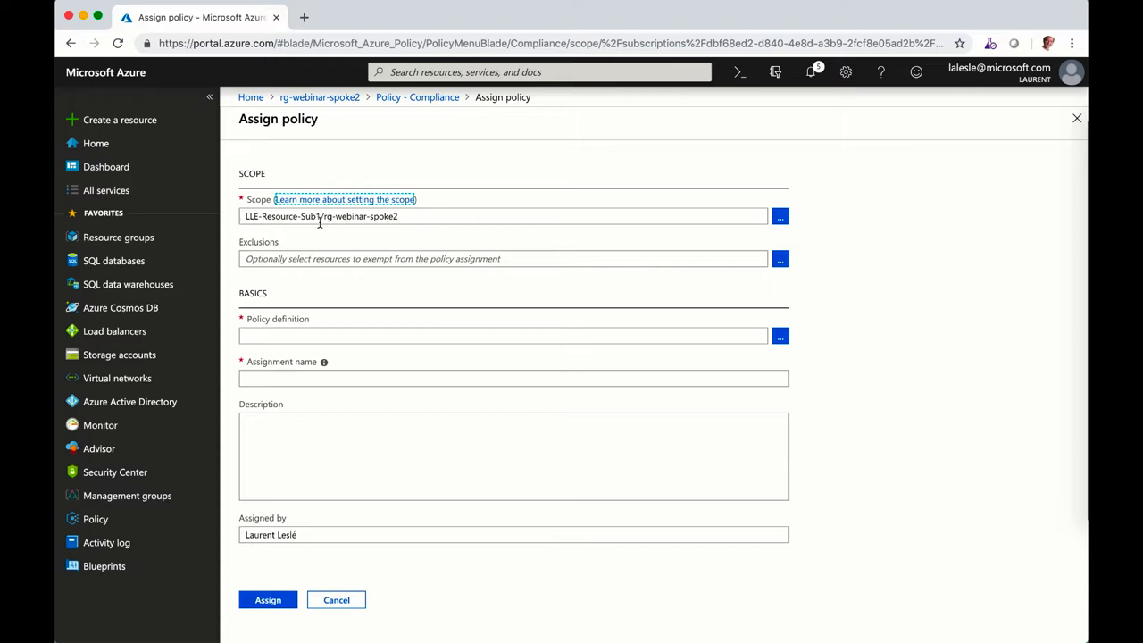
pyautogui.moveTo(404, 313)
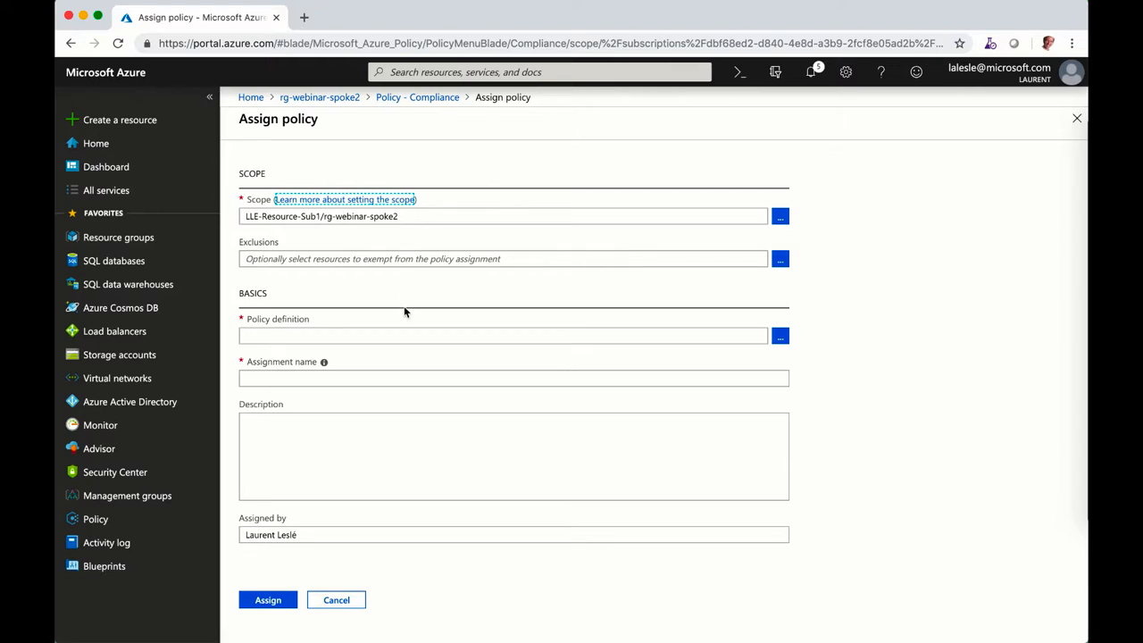
pyautogui.click(778, 336)
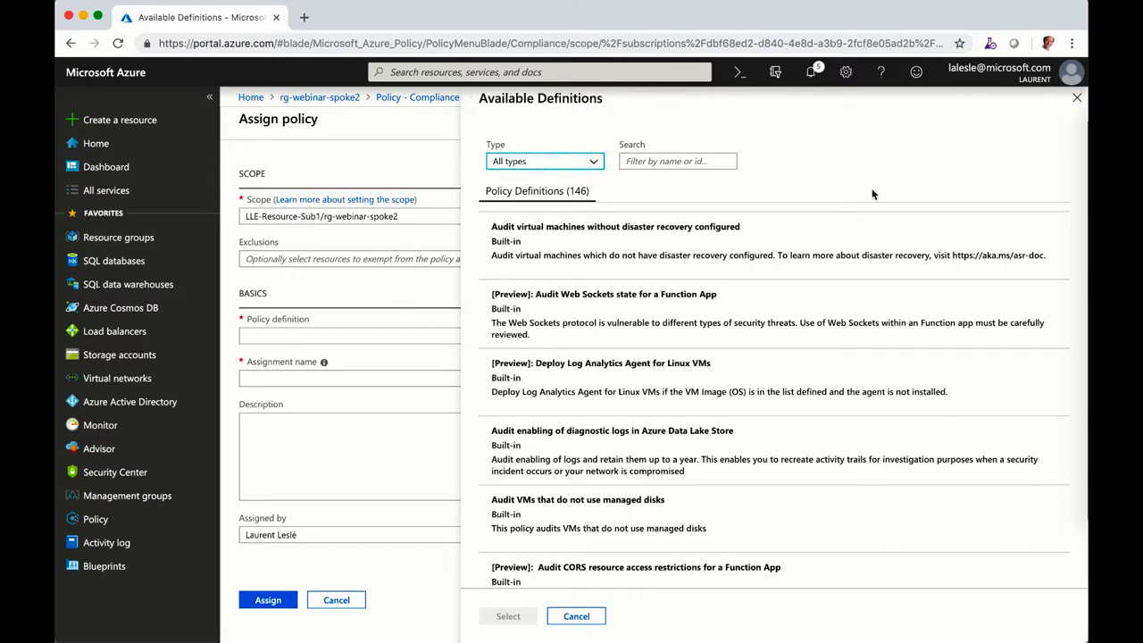
pyautogui.click(677, 161)
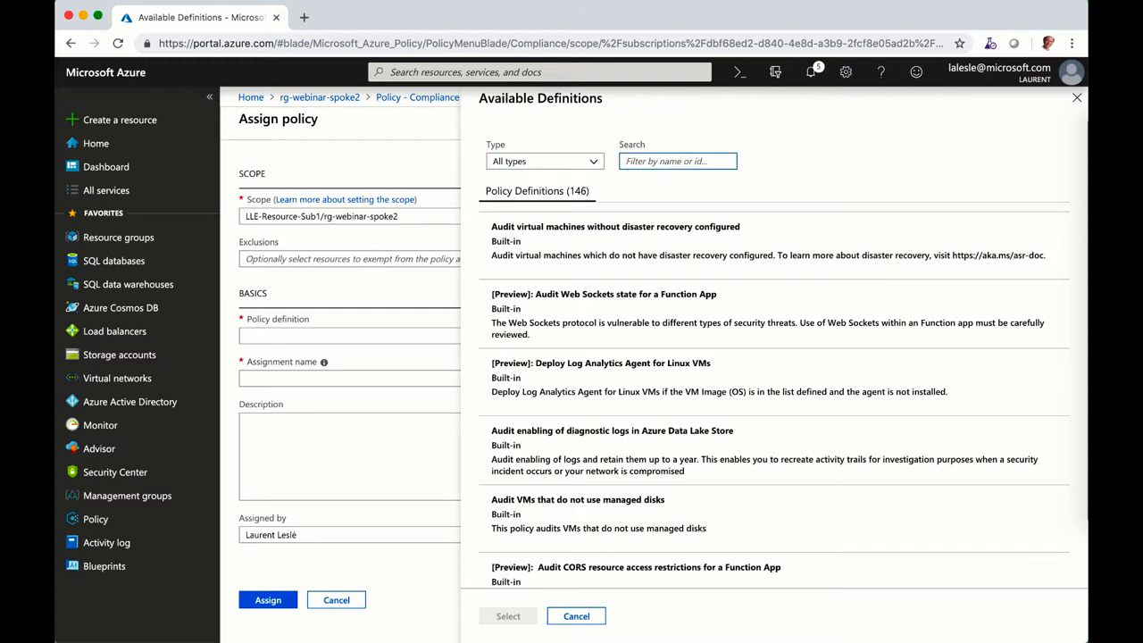
pyautogui.write('pub')
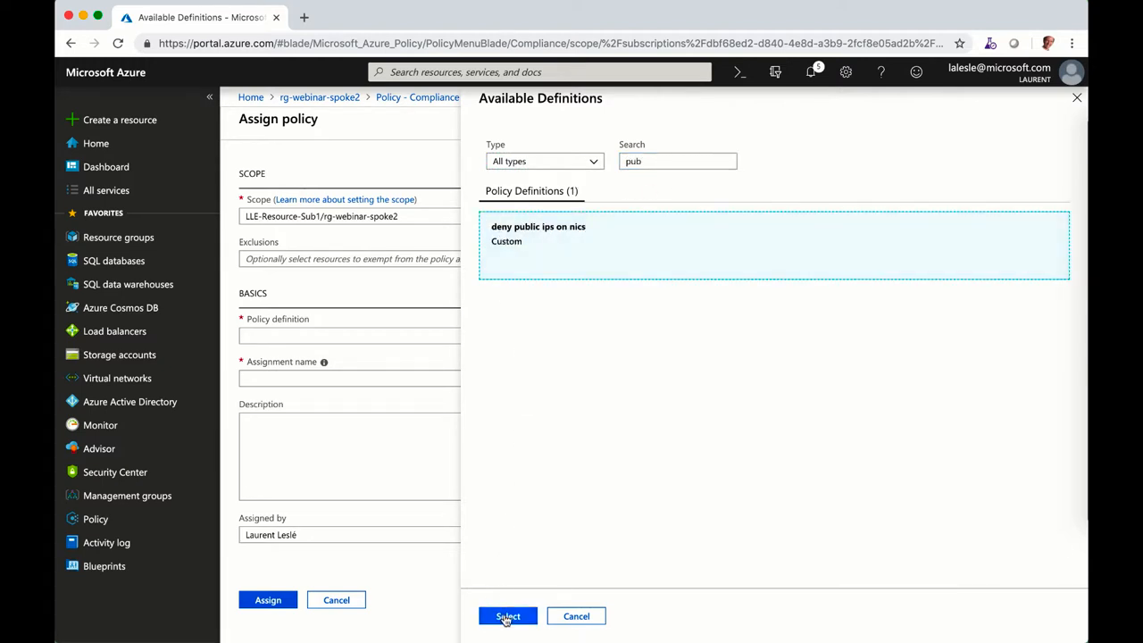
pyautogui.click(507, 616)
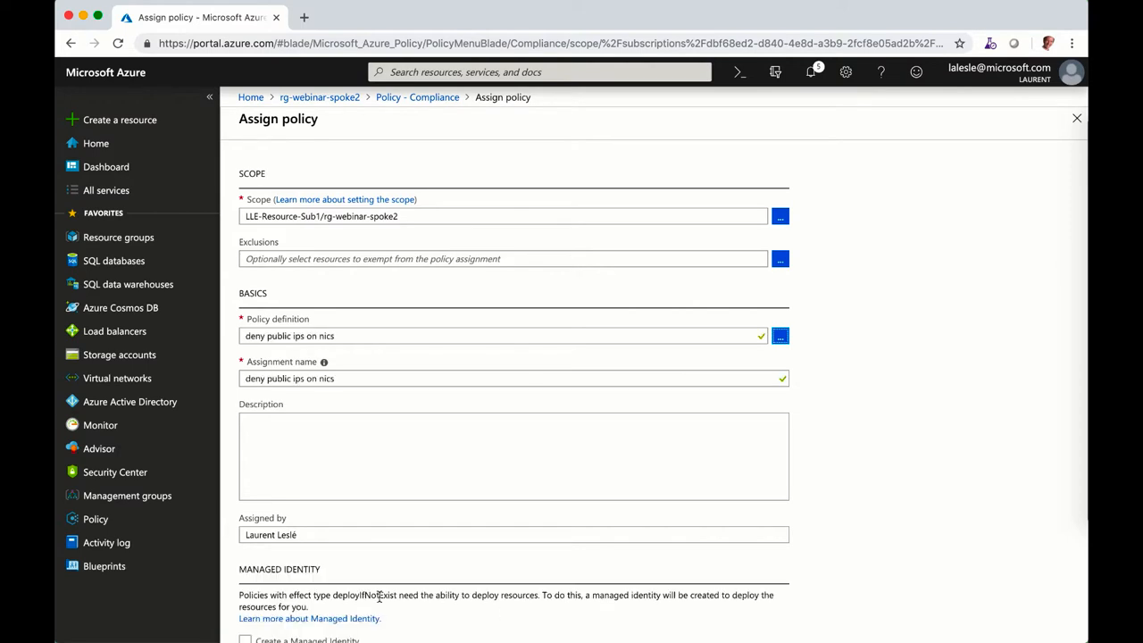
pyautogui.scroll(-3)
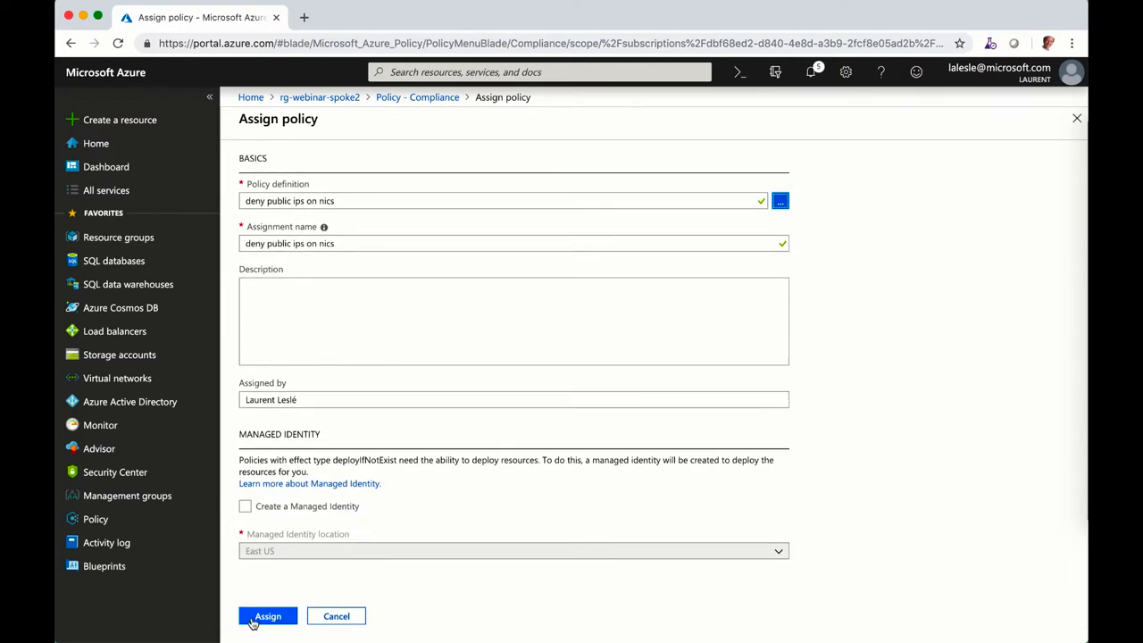
pyautogui.click(268, 616)
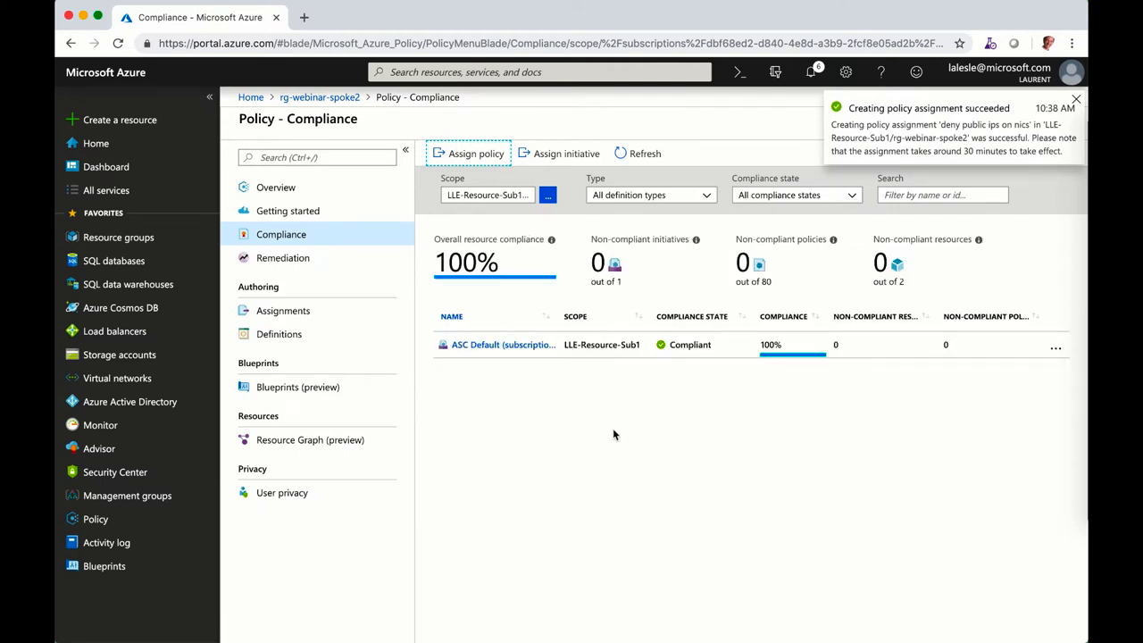
pyautogui.moveTo(661, 243)
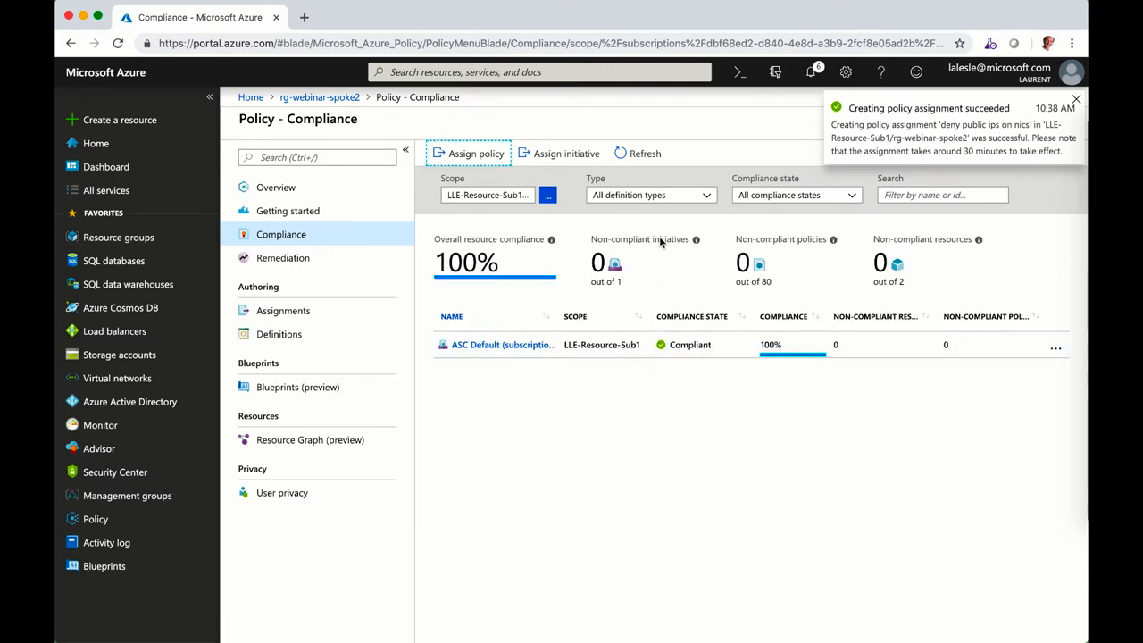
pyautogui.click(645, 154)
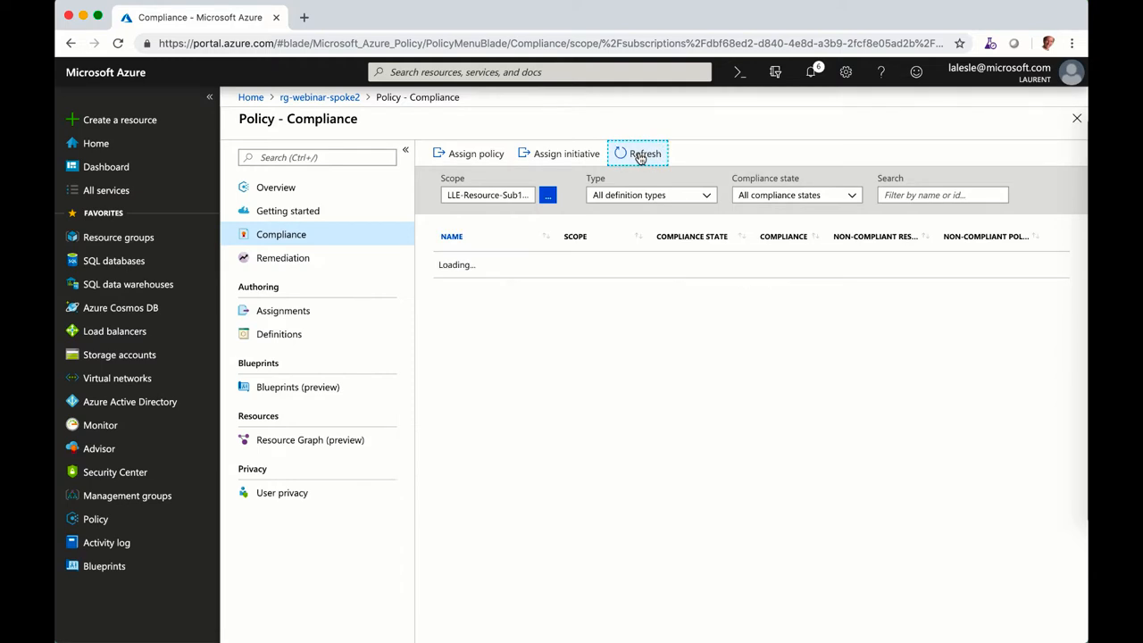
# Refresh compliance and view the new 'deny public ips on nics' assignment status
pyautogui.click(638, 153)
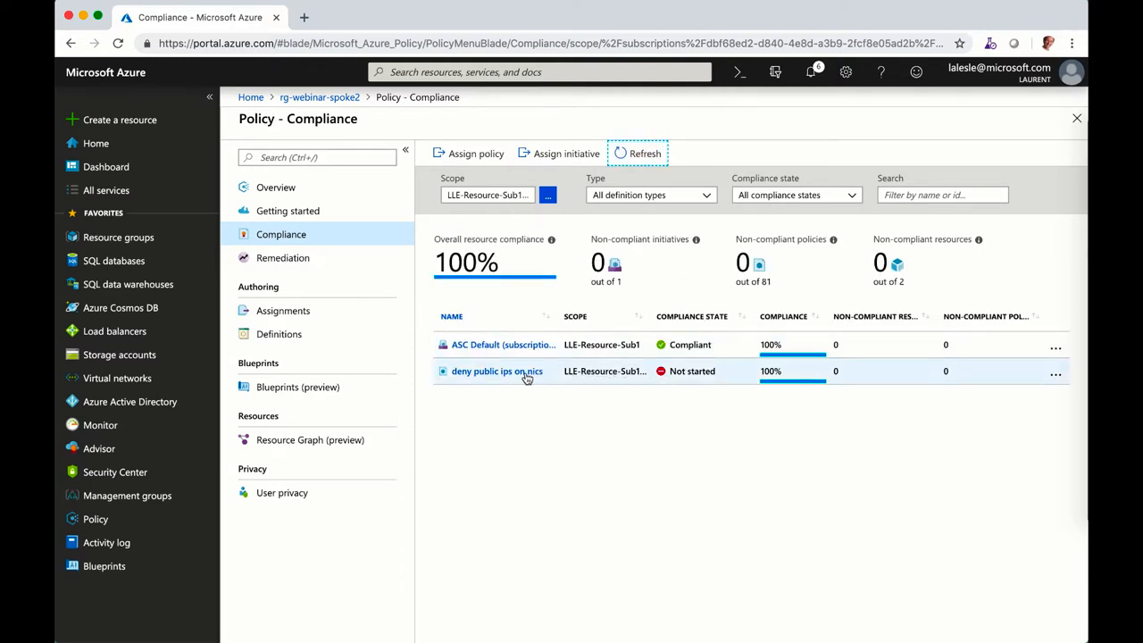
pyautogui.click(496, 370)
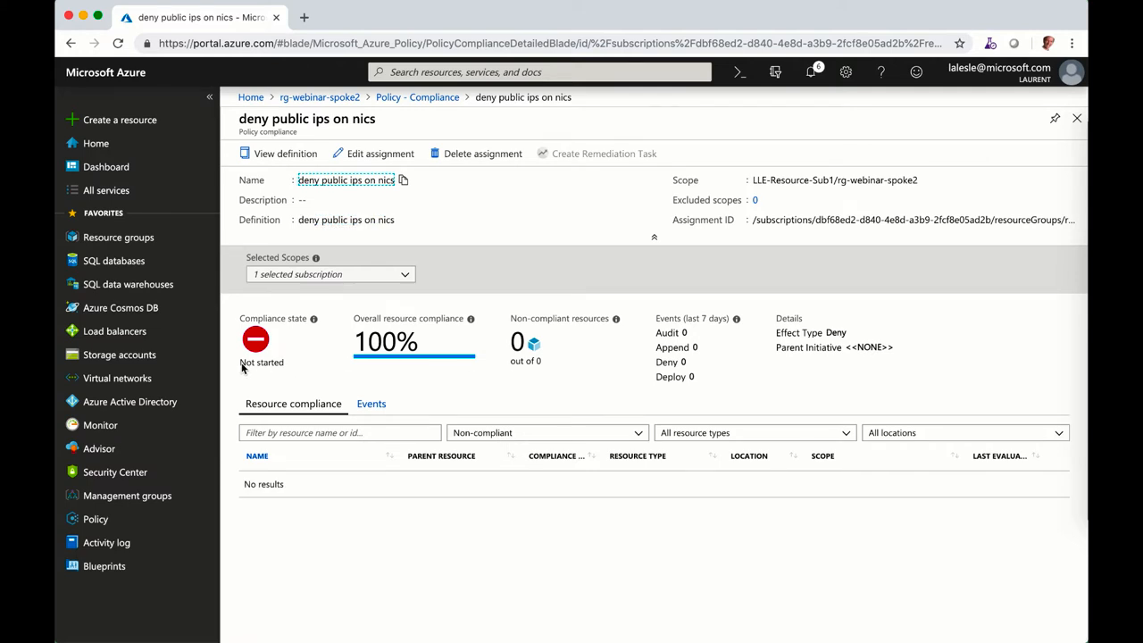
pyautogui.moveTo(293, 320)
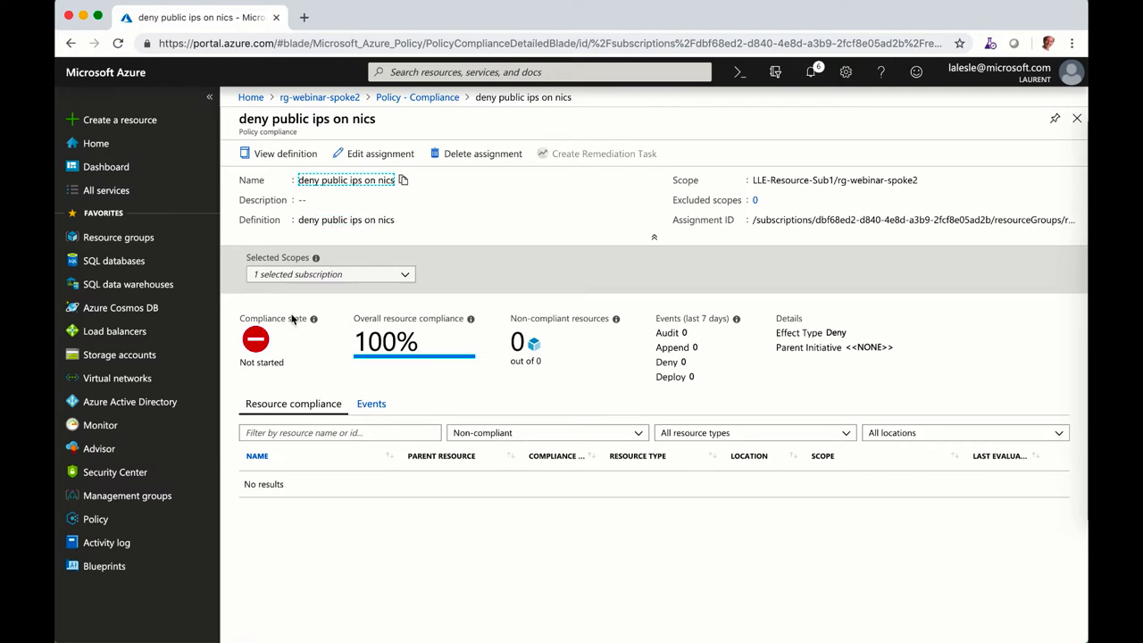
pyautogui.moveTo(336, 400)
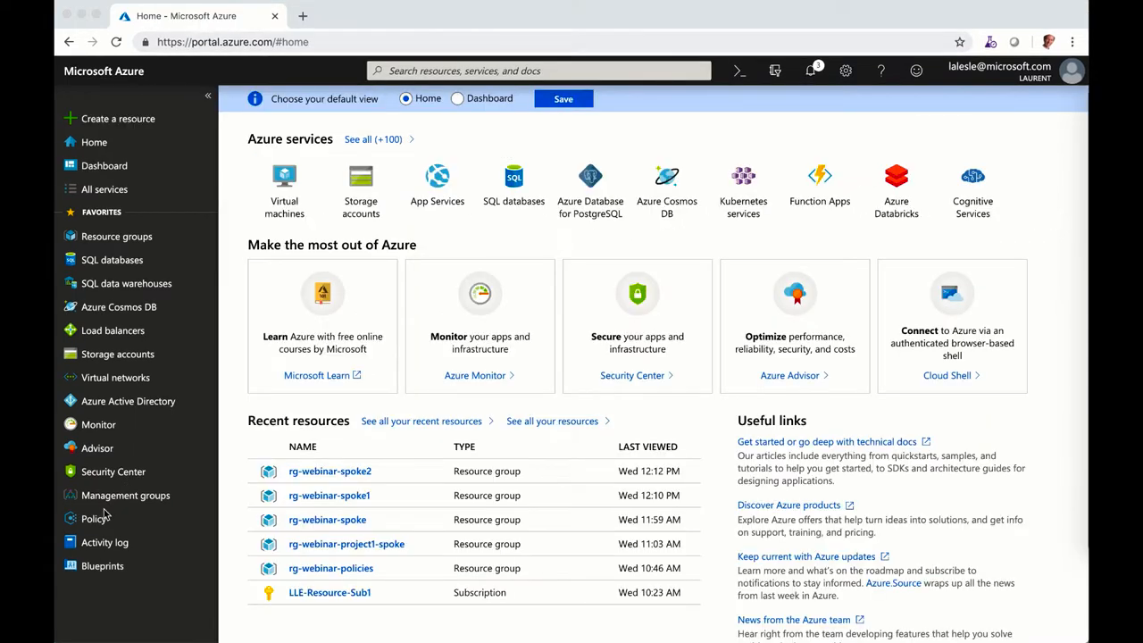
# From the Policy overview, drill into the non-compliant assignment and the pip resource details
pyautogui.click(93, 518)
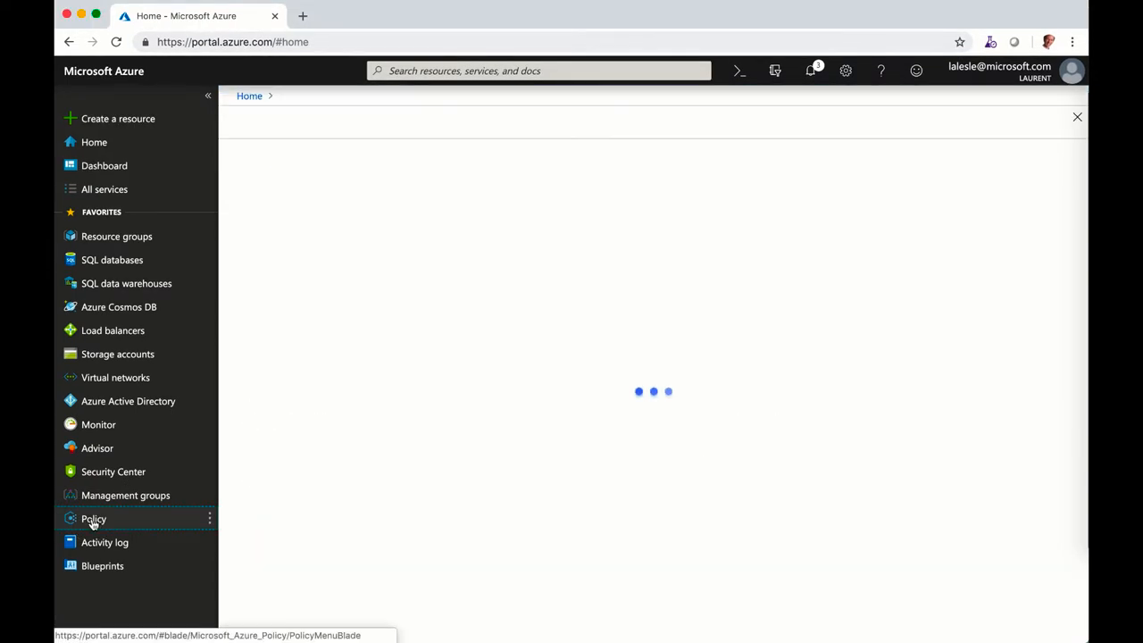
pyautogui.click(93, 518)
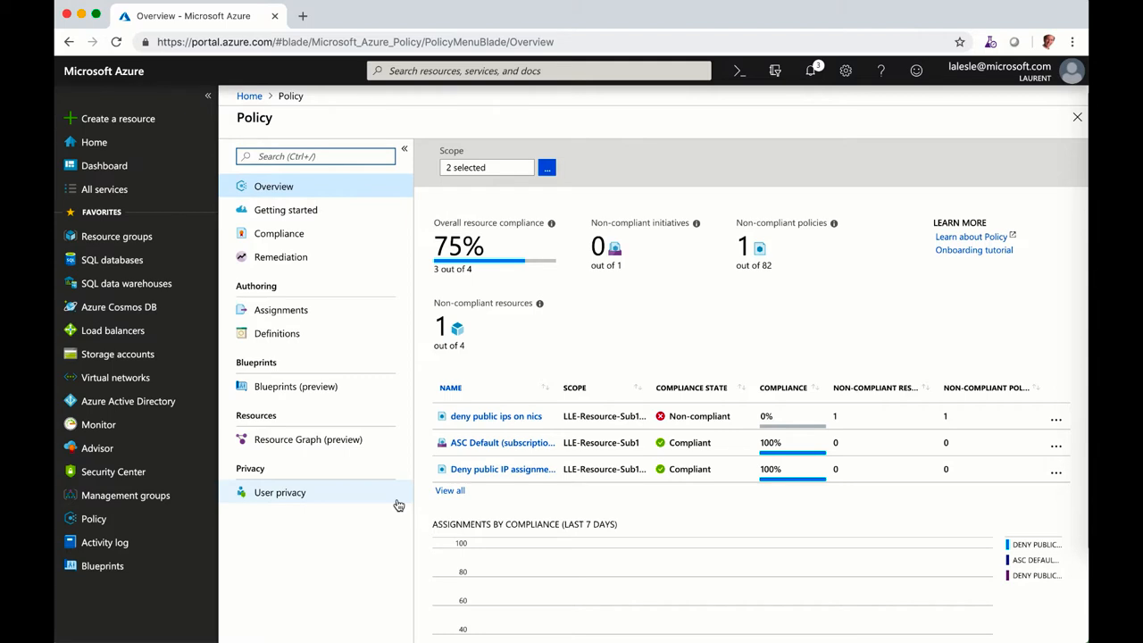
pyautogui.moveTo(723, 415)
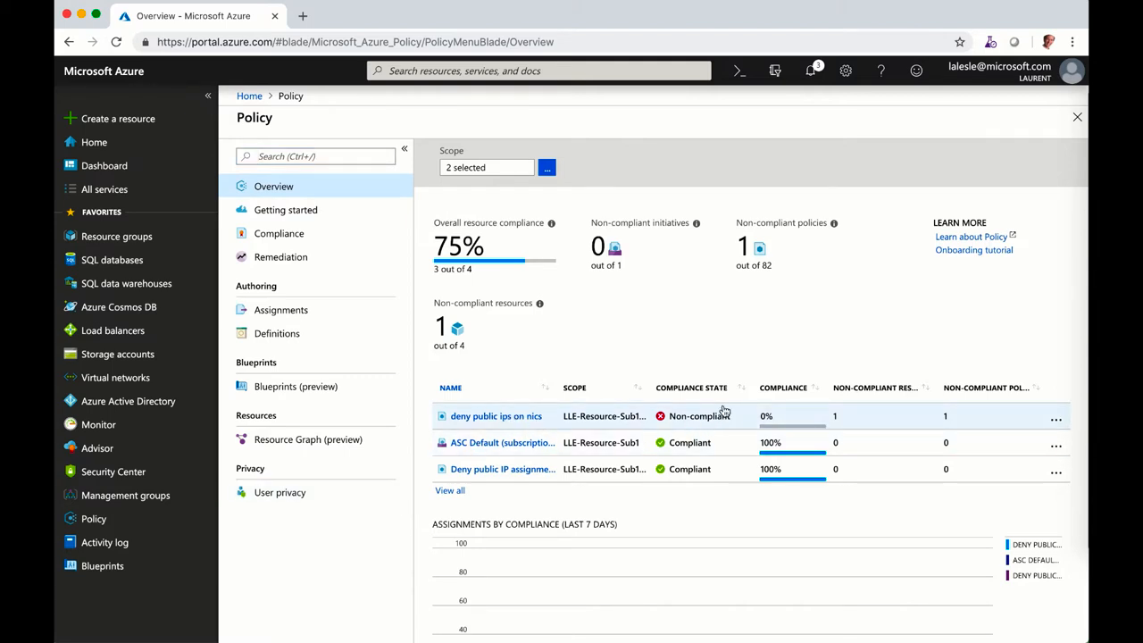
pyautogui.moveTo(486, 420)
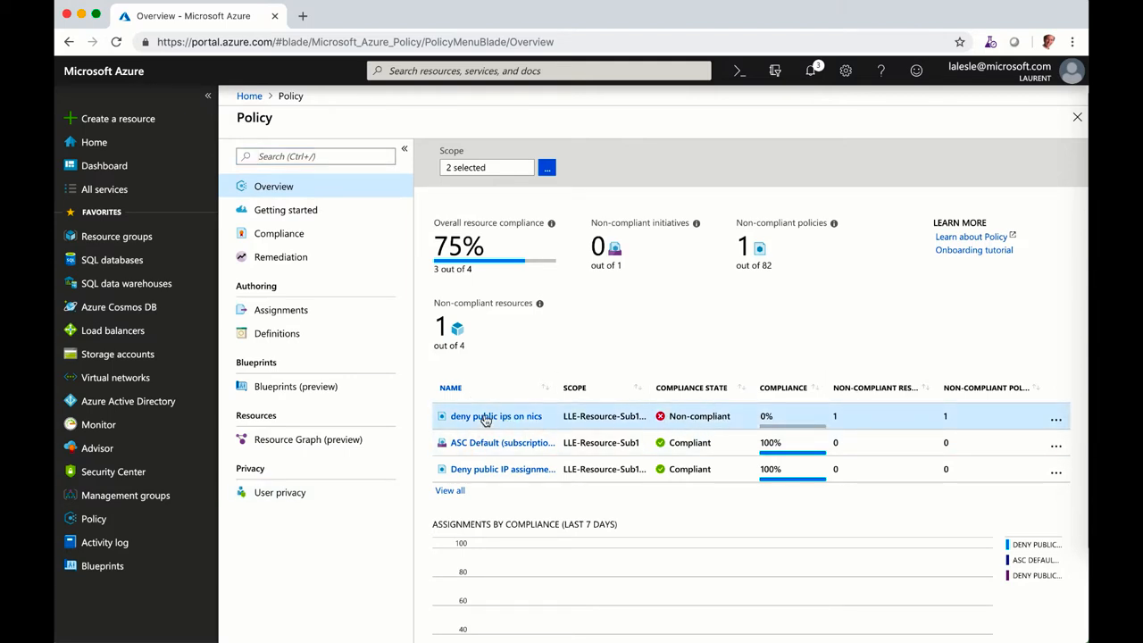
pyautogui.click(497, 415)
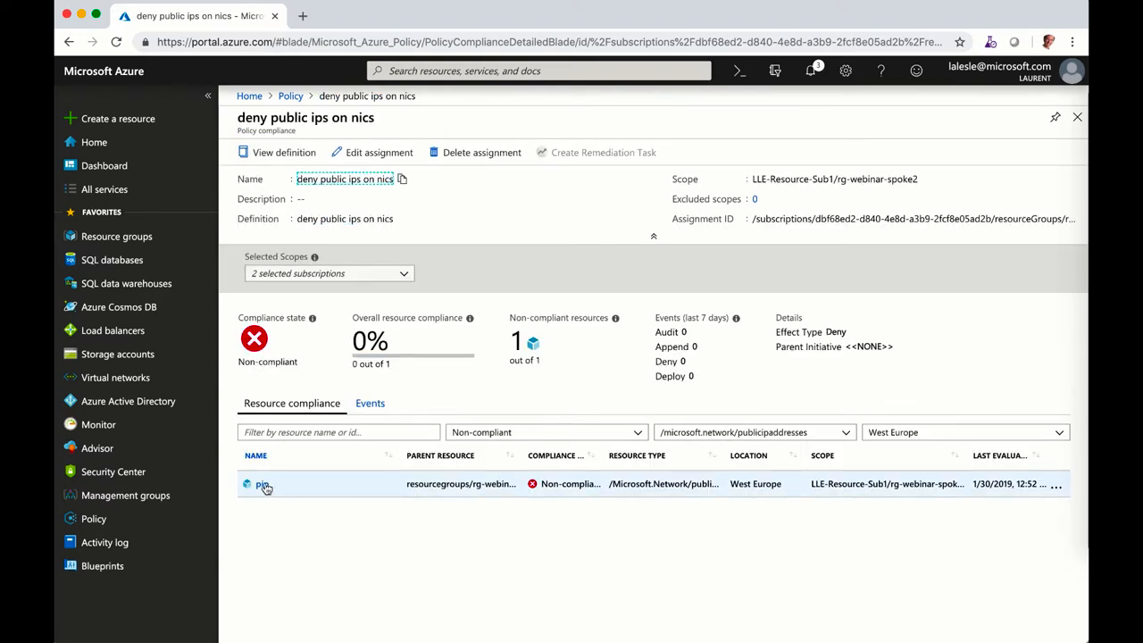
pyautogui.click(263, 482)
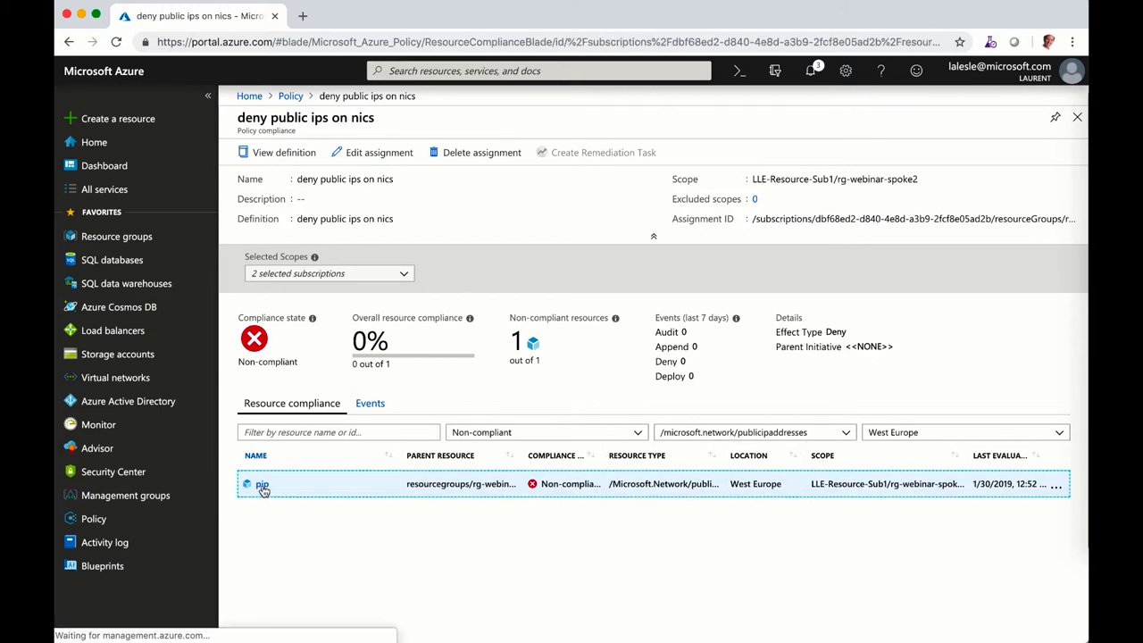
pyautogui.click(263, 482)
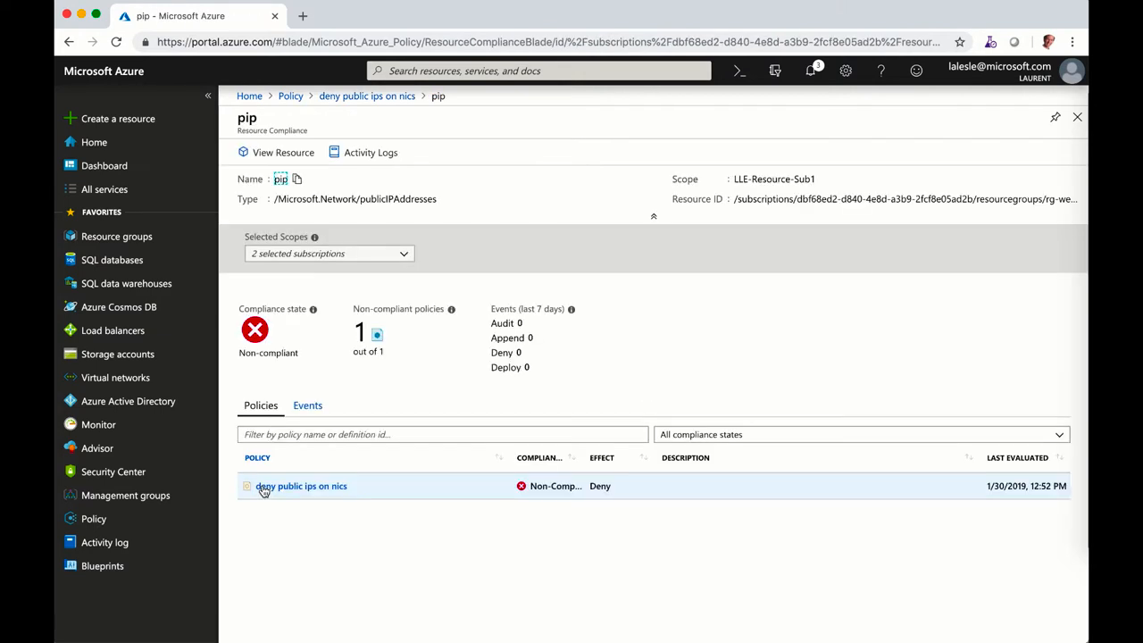
pyautogui.moveTo(275, 532)
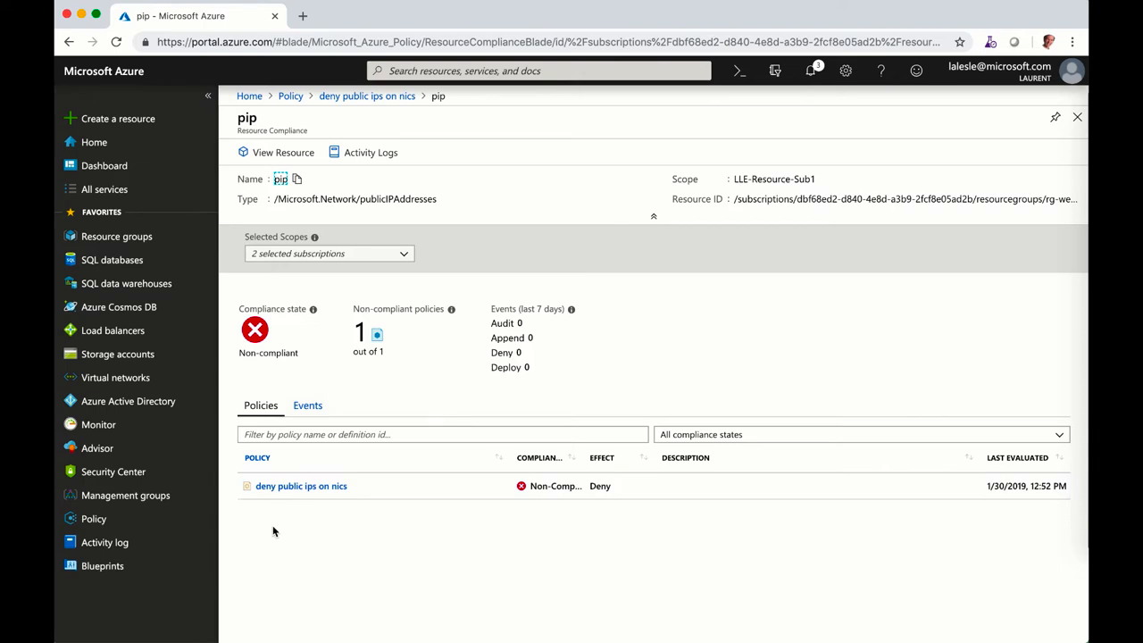
pyautogui.moveTo(390, 517)
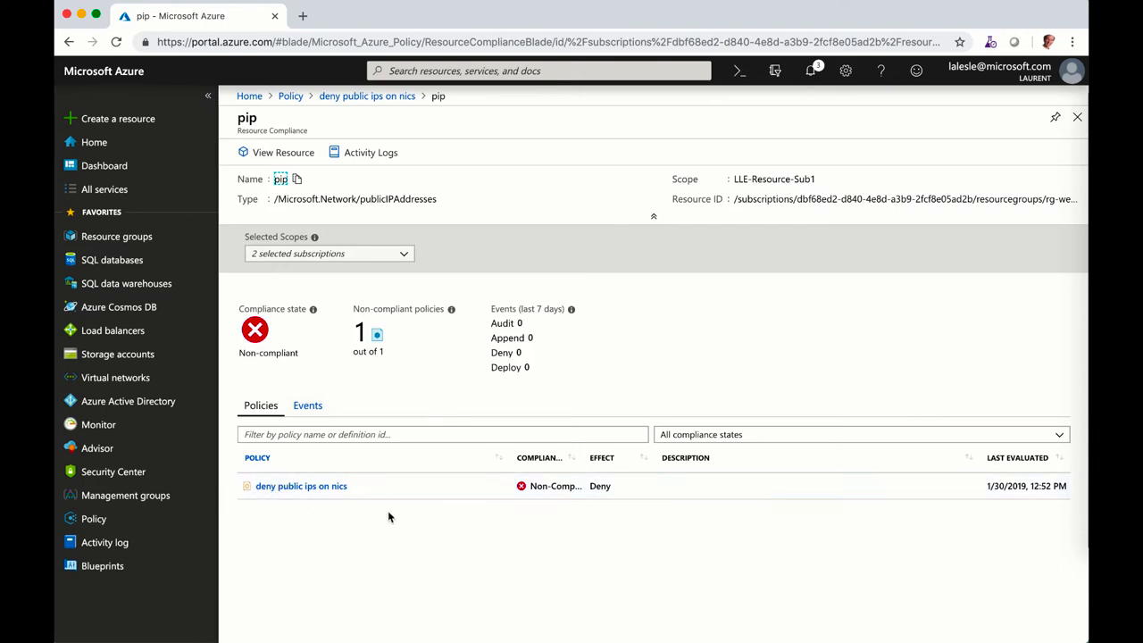
pyautogui.moveTo(296, 529)
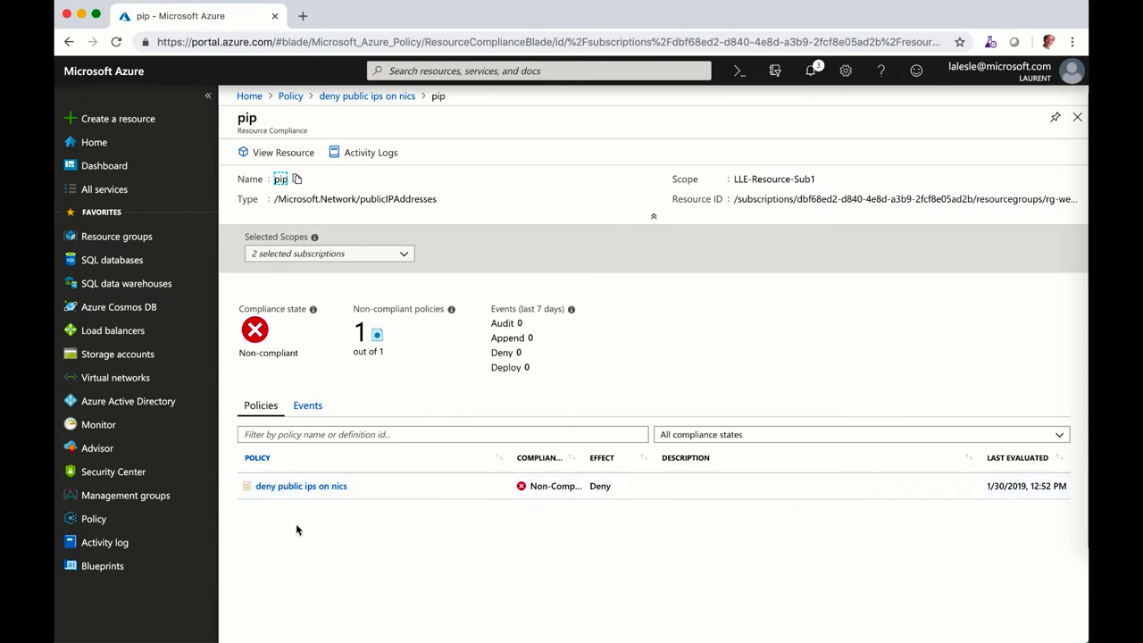
pyautogui.moveTo(160, 229)
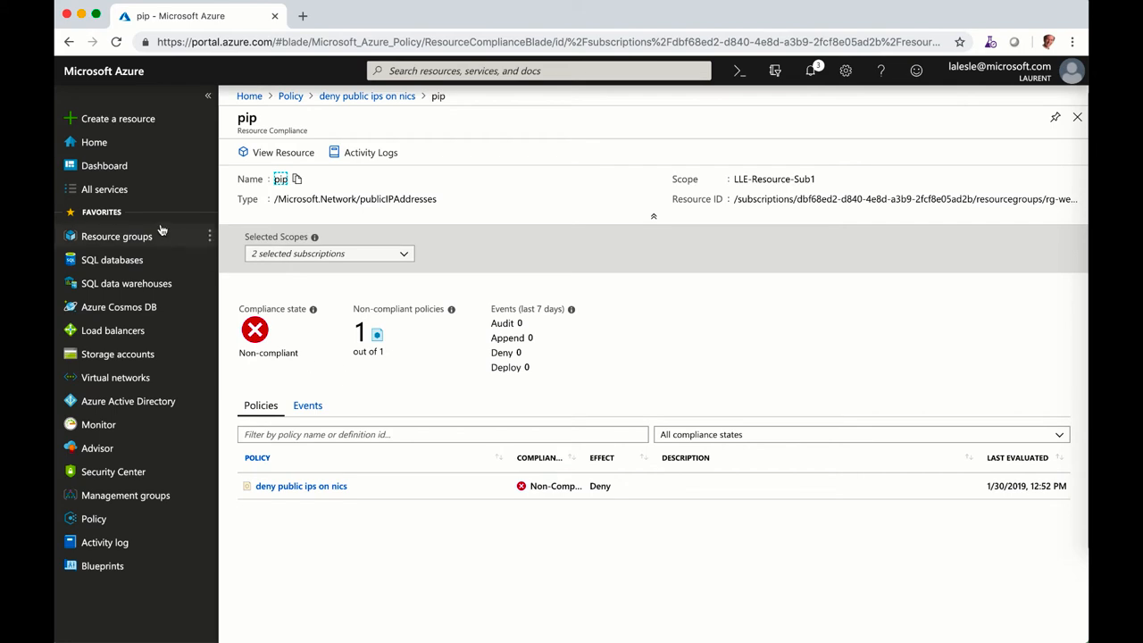
# Delete the pip public IP from rg-webinar-spoke2, confirming with 'yes'
pyautogui.click(116, 236)
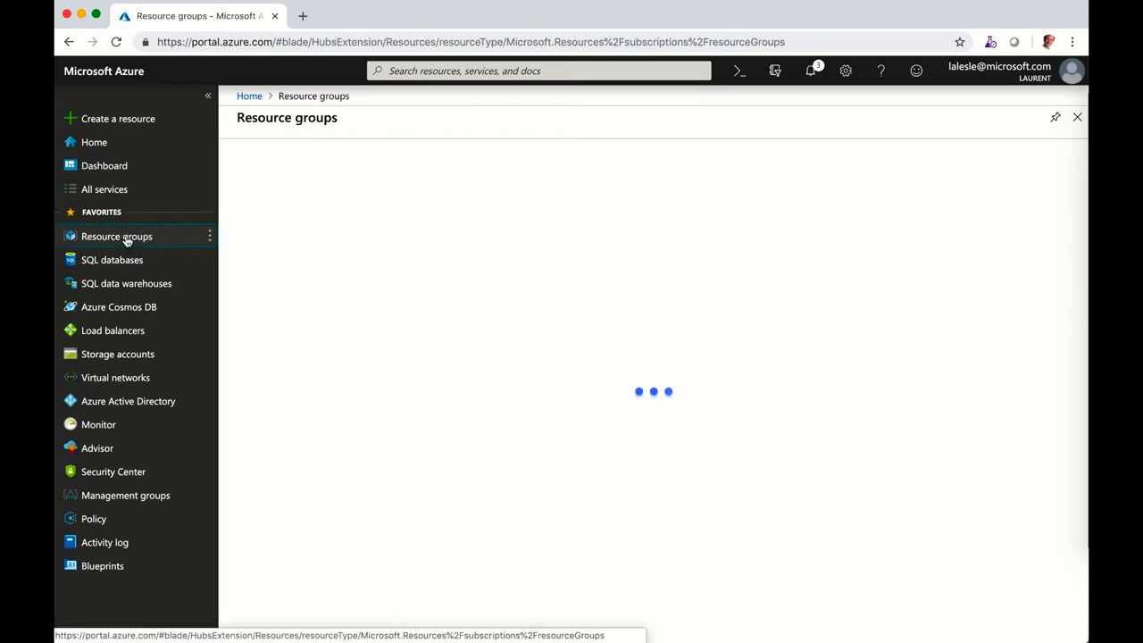
pyautogui.click(307, 288)
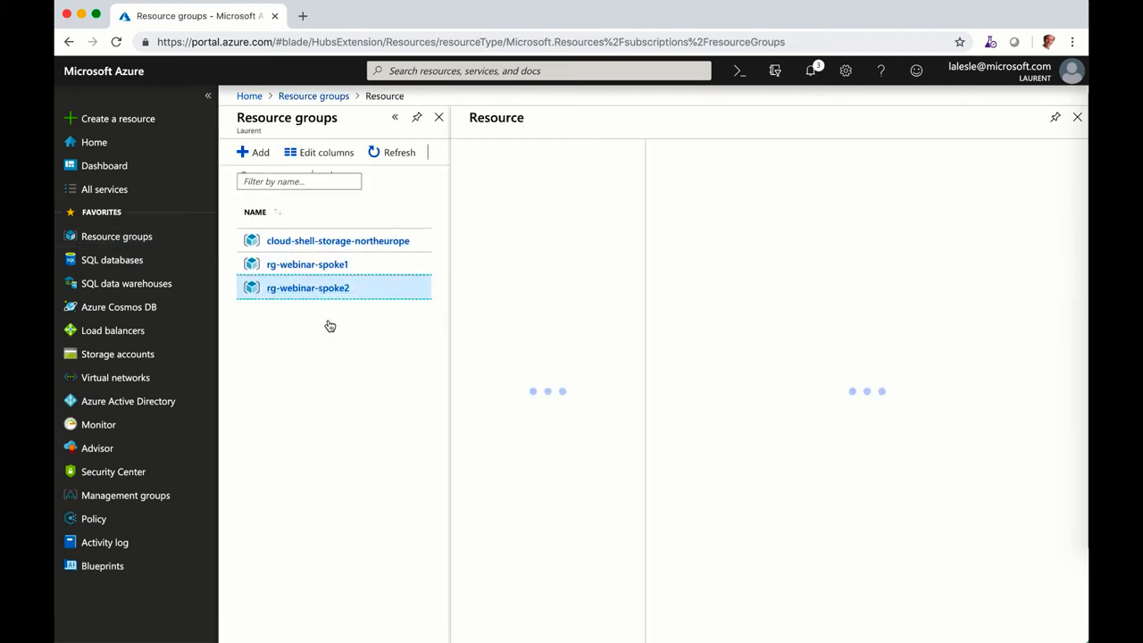
pyautogui.click(308, 287)
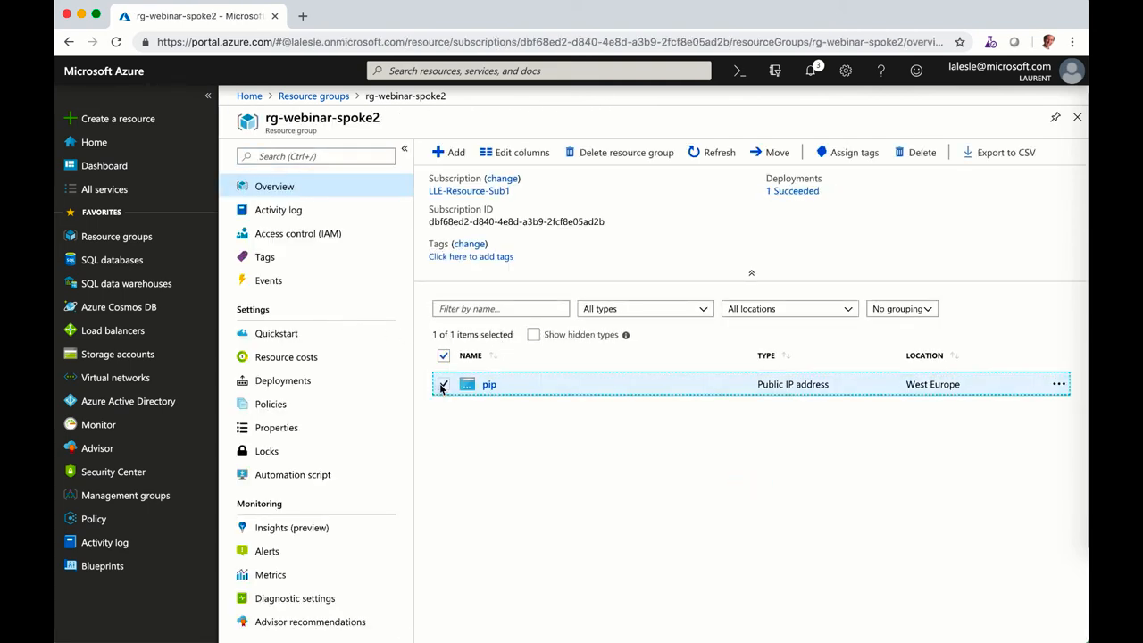
pyautogui.click(921, 151)
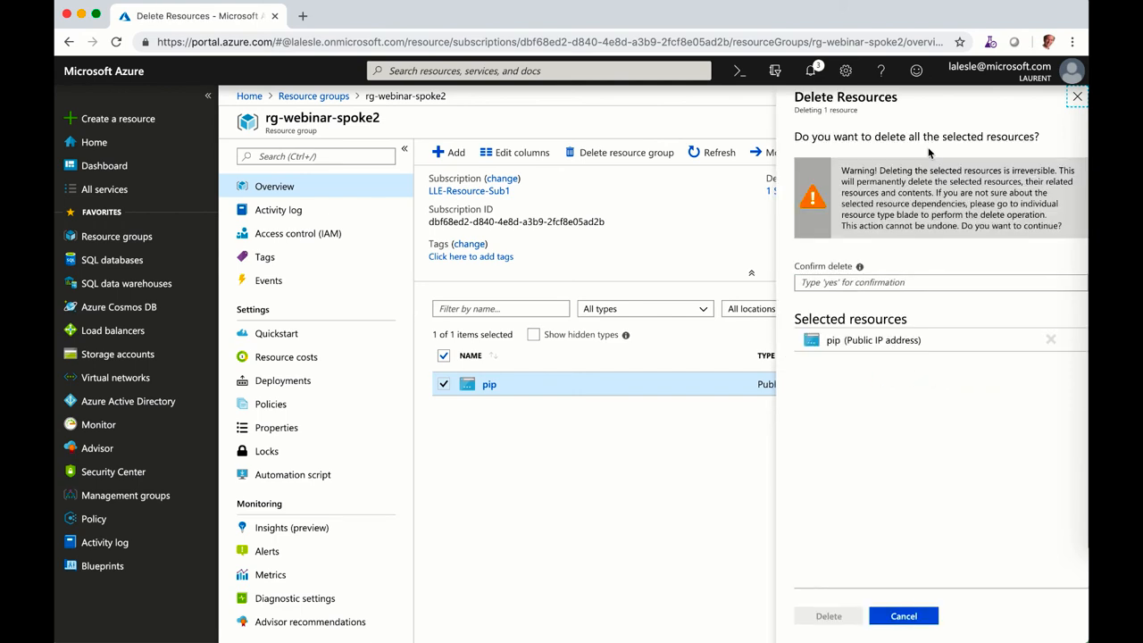
pyautogui.write('yes')
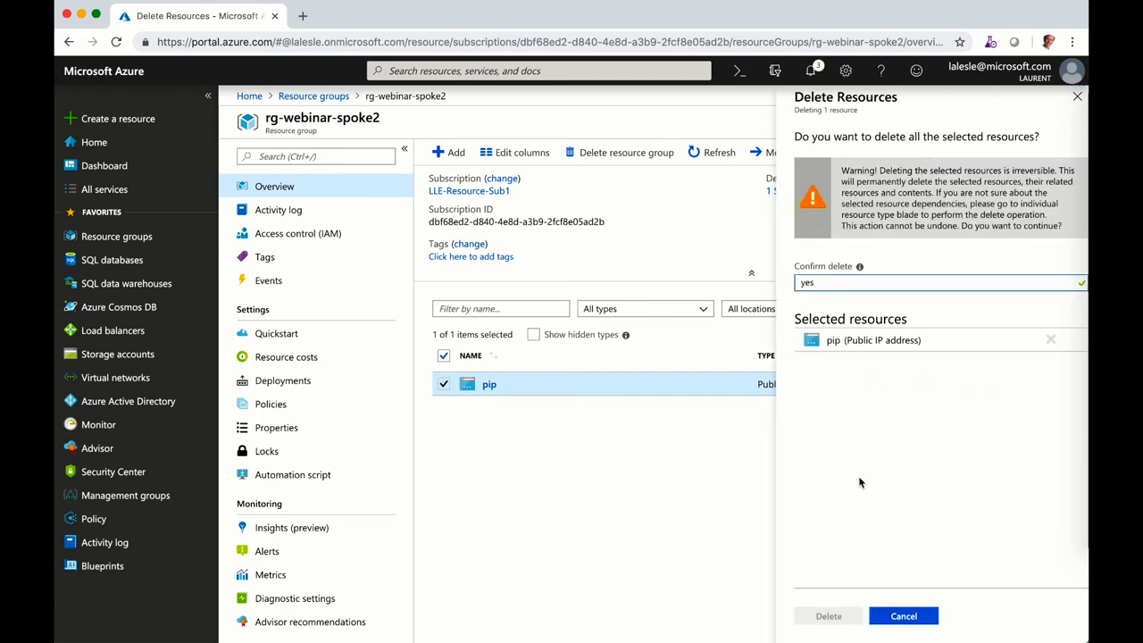
pyautogui.click(829, 615)
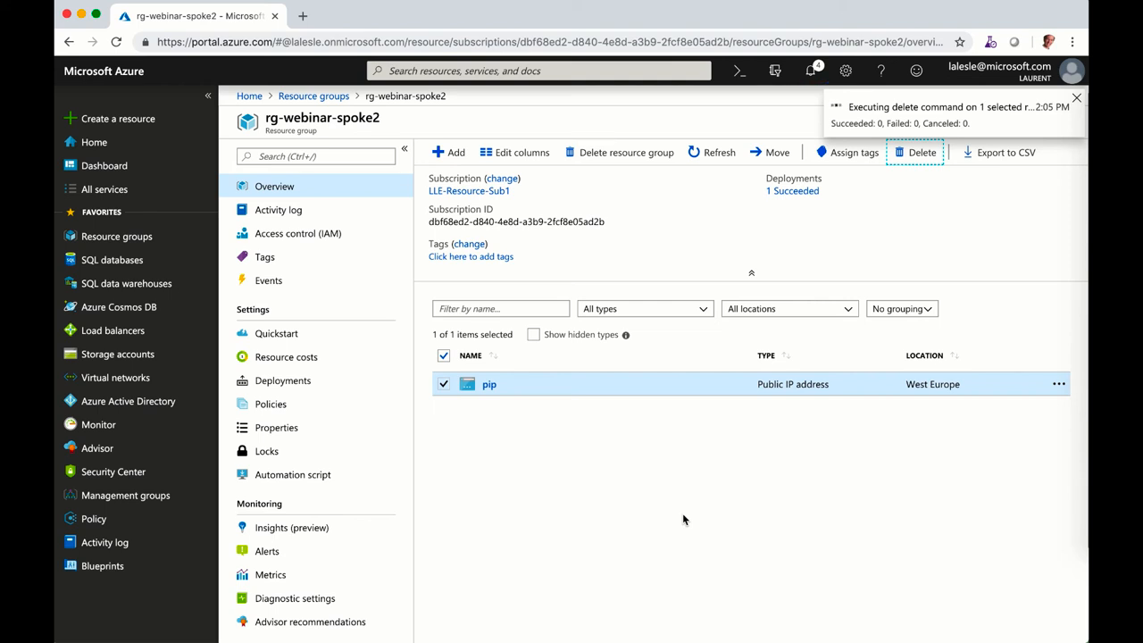
pyautogui.click(1076, 96)
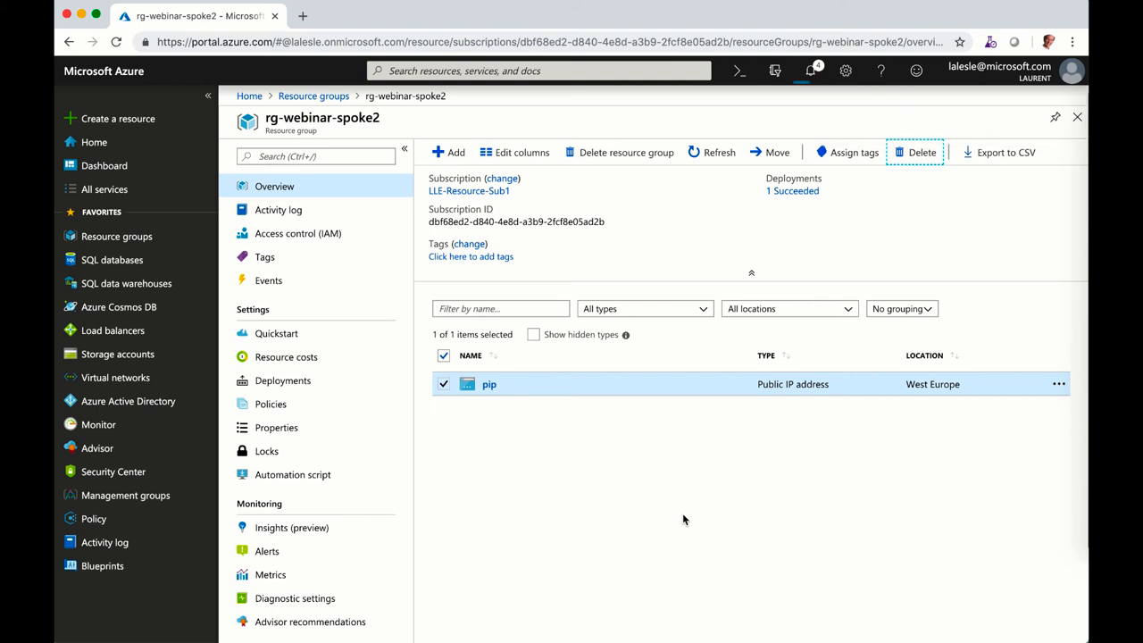